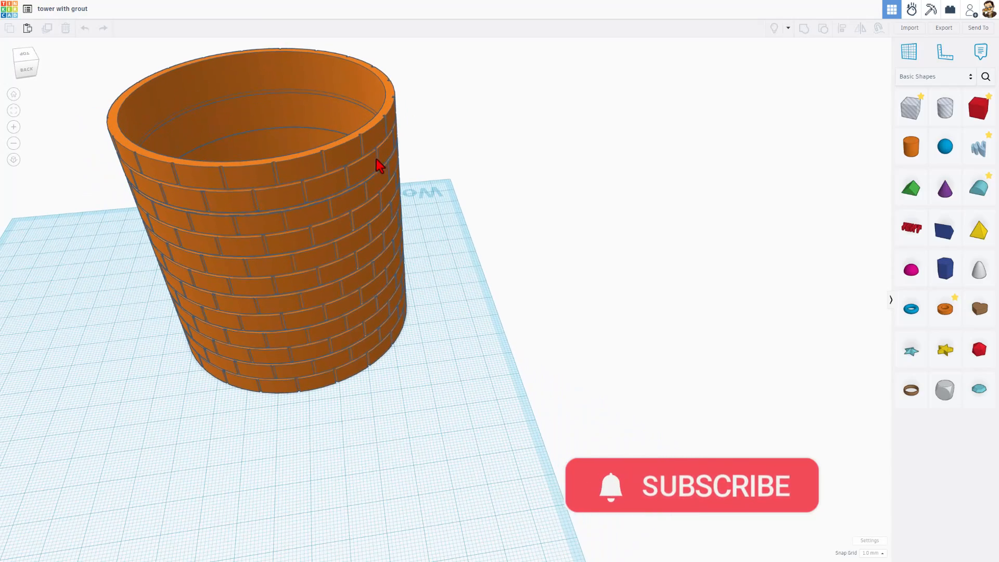
Step: Orbit the finished brick tower to inspect it from several sides and inside
left_click_drag(379, 165, 301, 158)
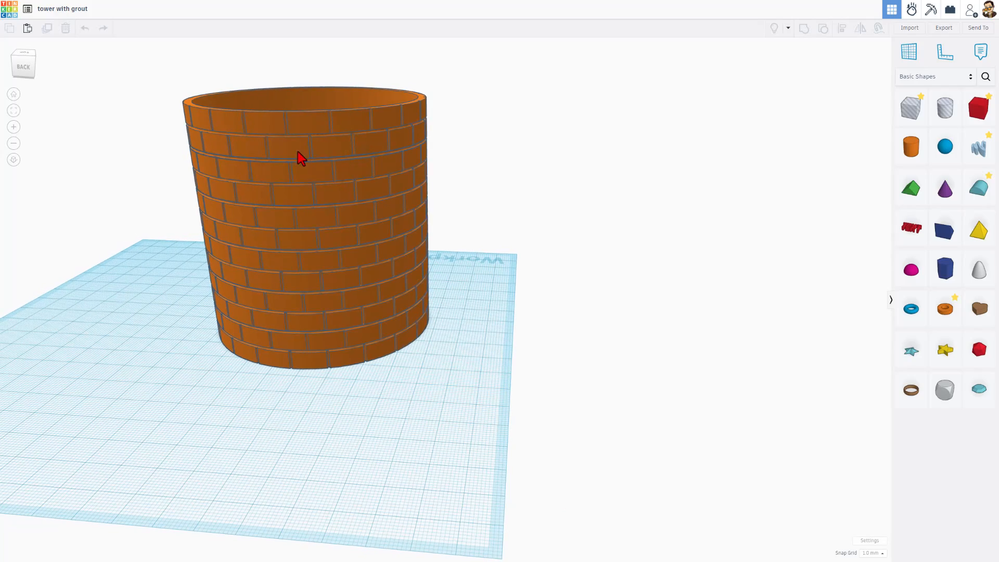
left_click_drag(302, 158, 363, 83)
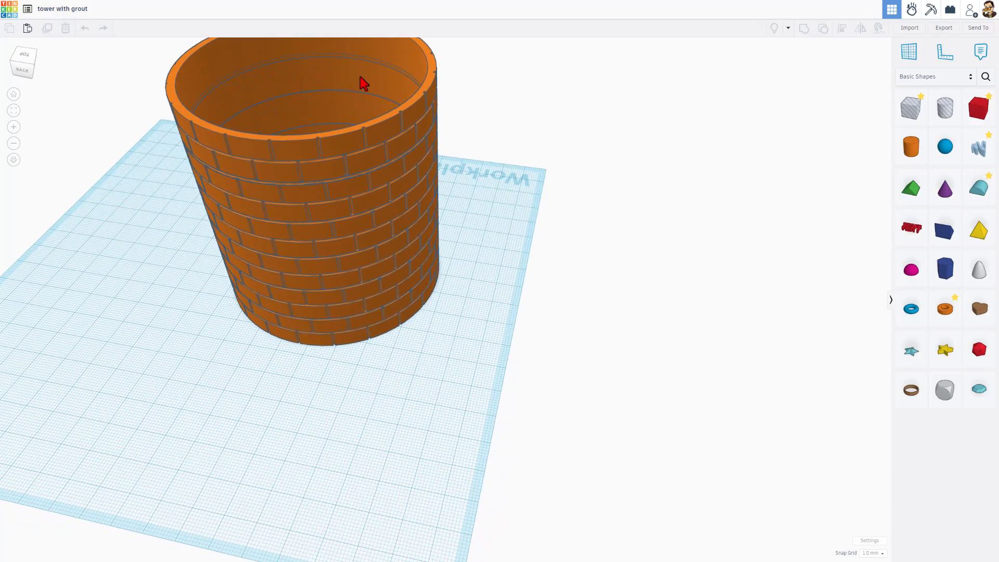
left_click_drag(363, 84, 178, 210)
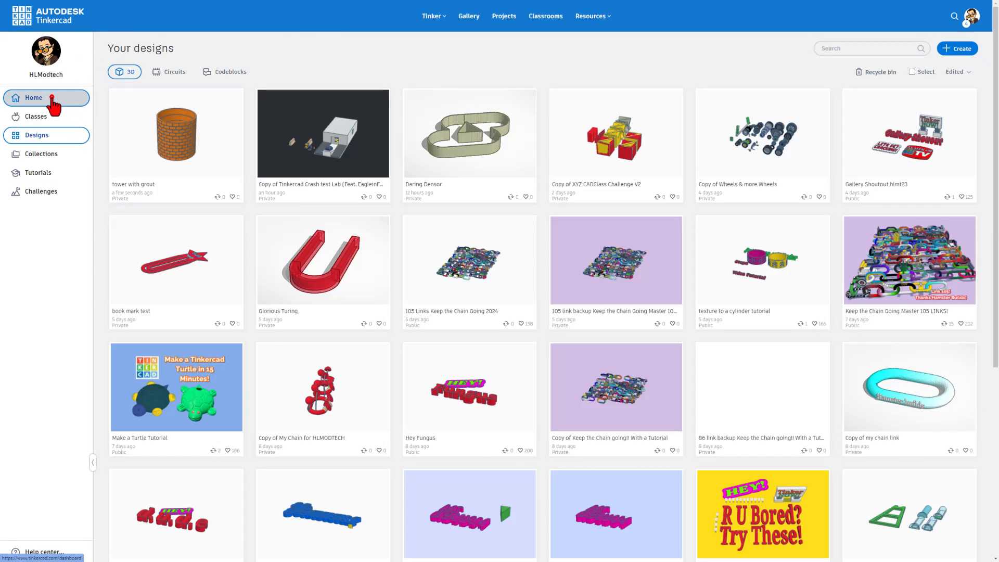
Step: Return to the designs dashboard and start a brand-new 3D design
left_click(33, 98)
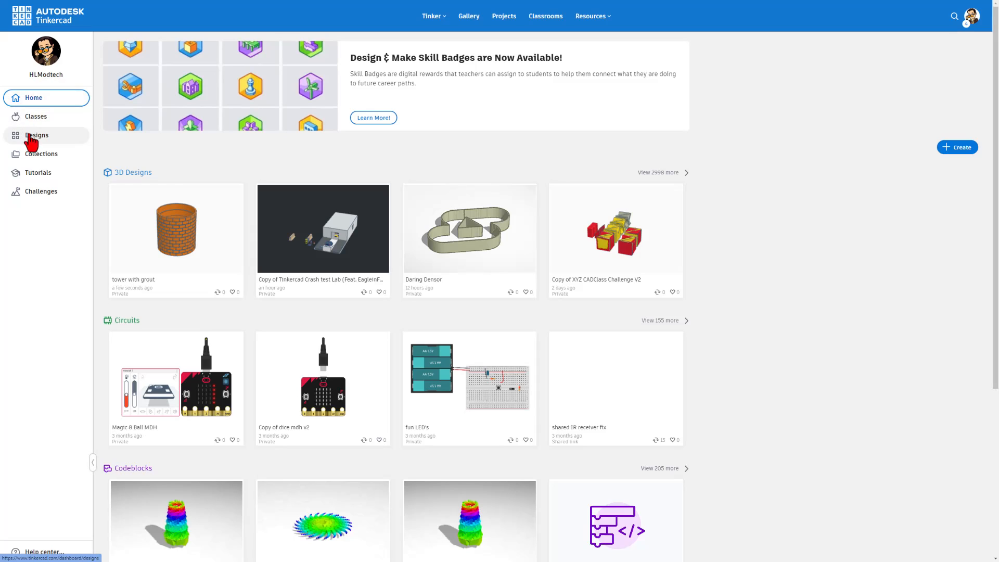
left_click(36, 134)
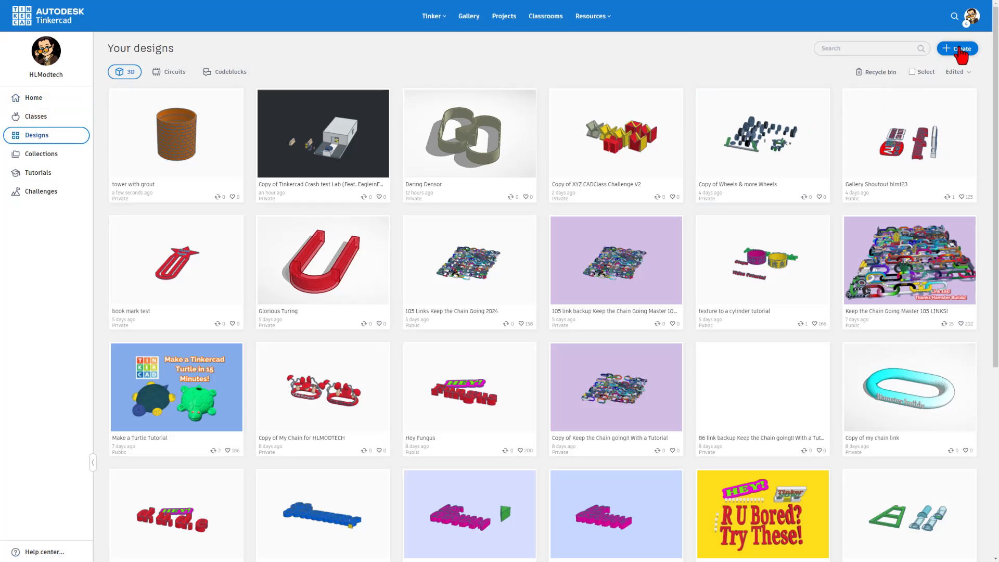
left_click(957, 48)
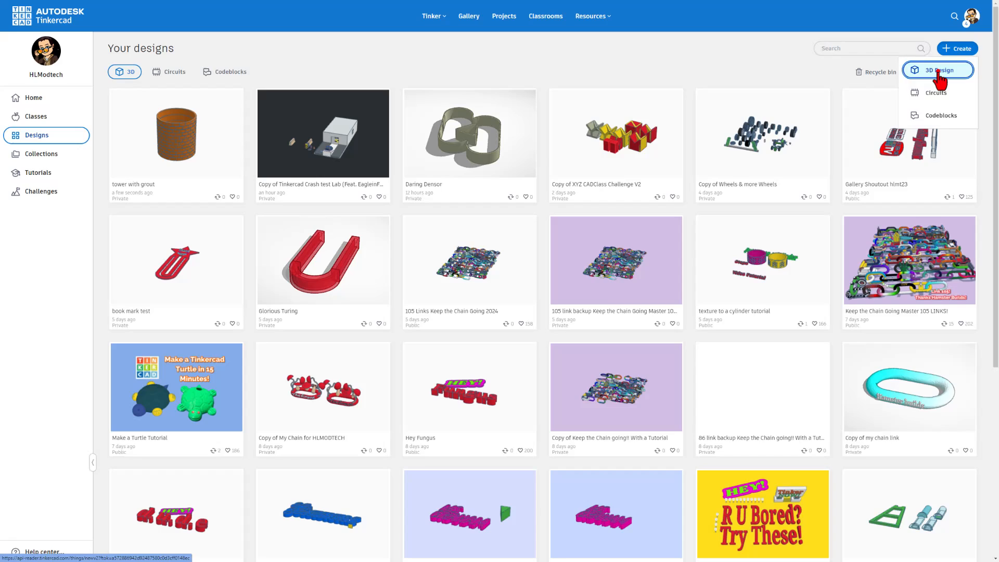
left_click(938, 70)
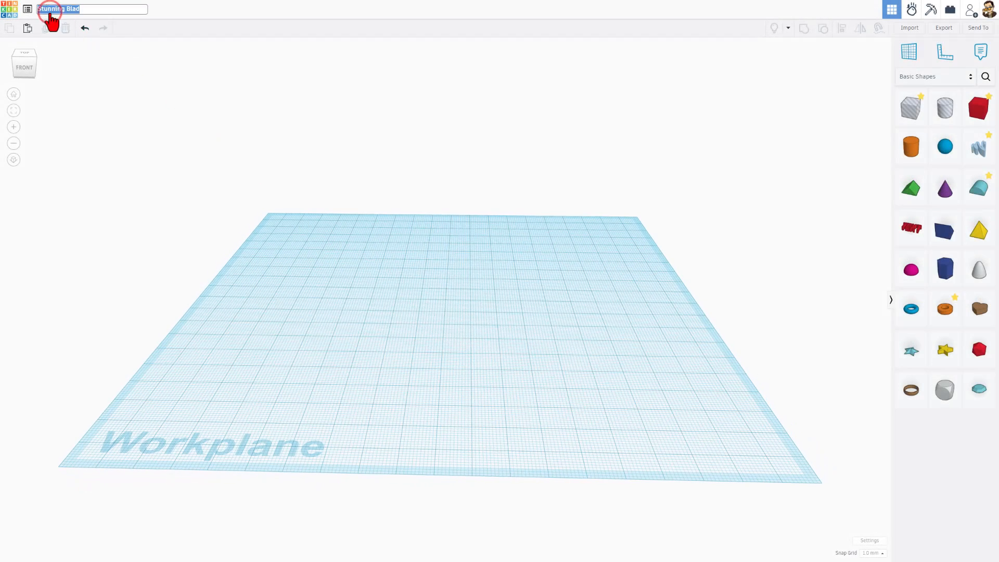
Step: Rename the new design to 'tower with grout2'
type("tower with gro")
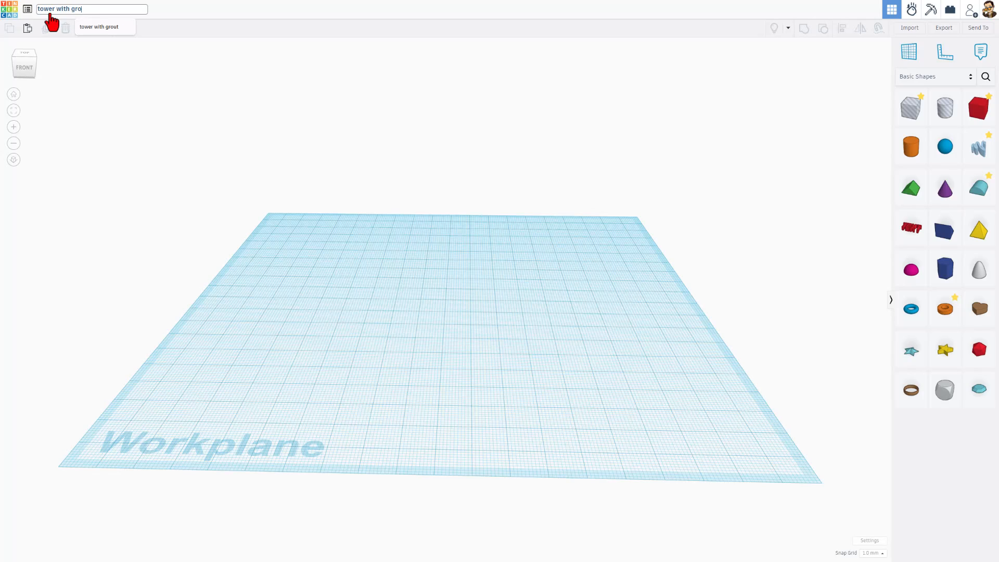
key("Return")
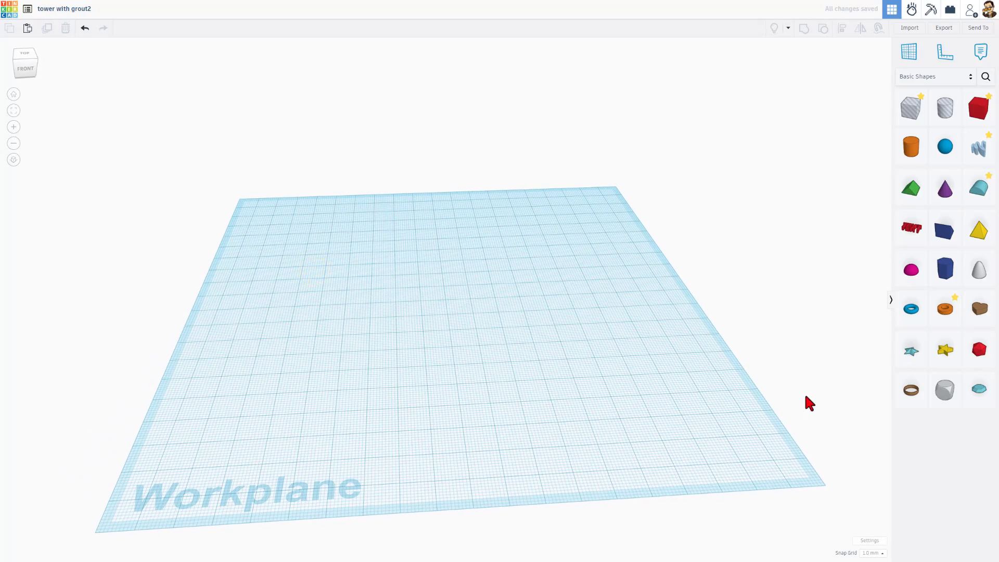
Step: Place a tube and enlarge it into a wide, thin-walled orange ring
left_click(944, 308)
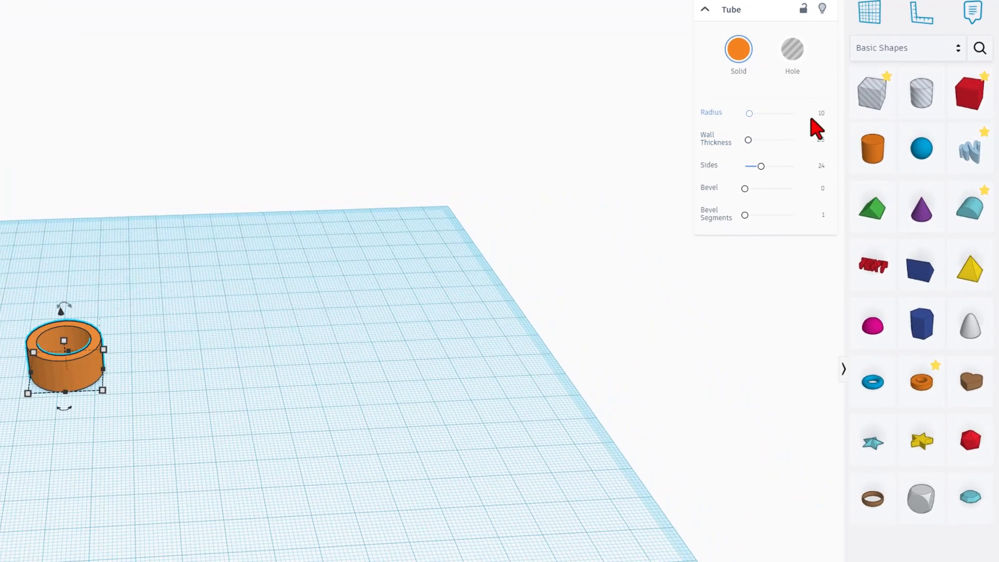
left_click(813, 114)
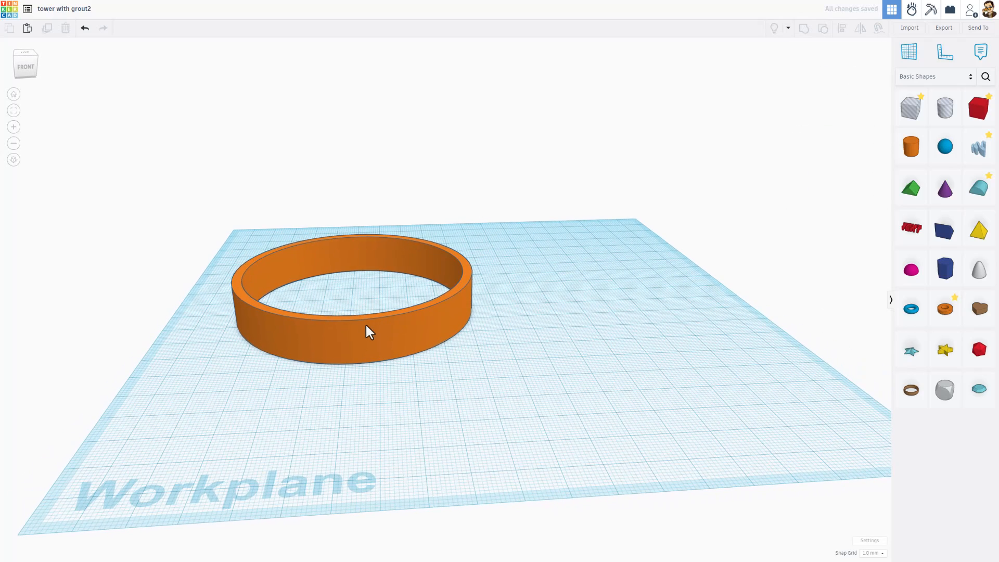
Step: Add a torus hole with radius 40.2, tube 0.5, 24 sides and select it with the ring
left_click(911, 308)
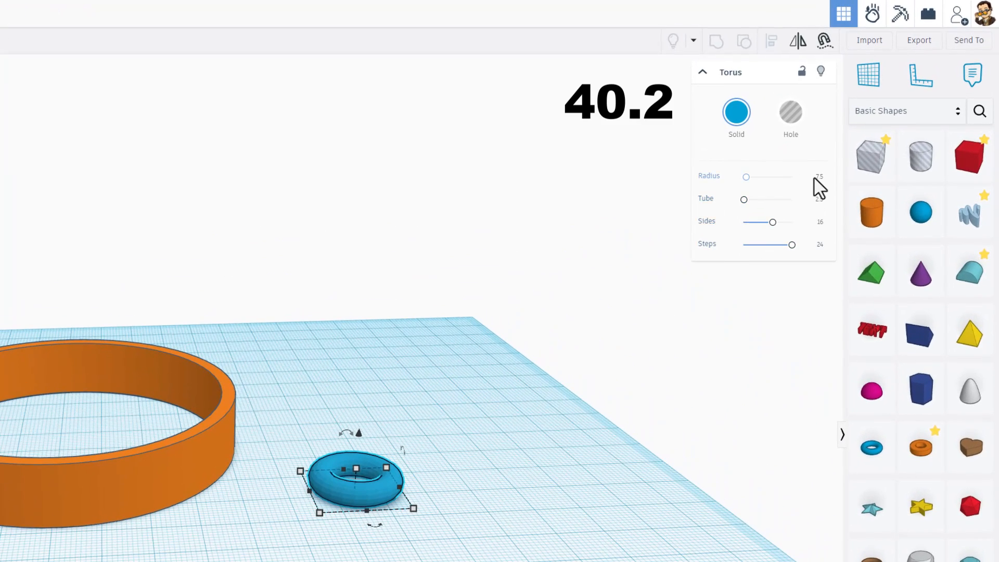
left_click(814, 177)
type("40.2")
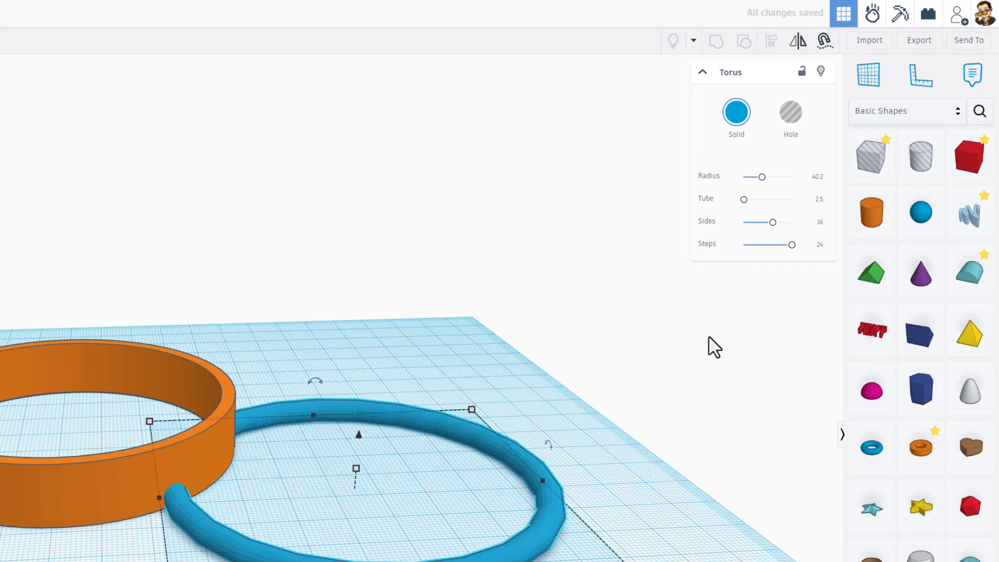
mouse_move(126, 503)
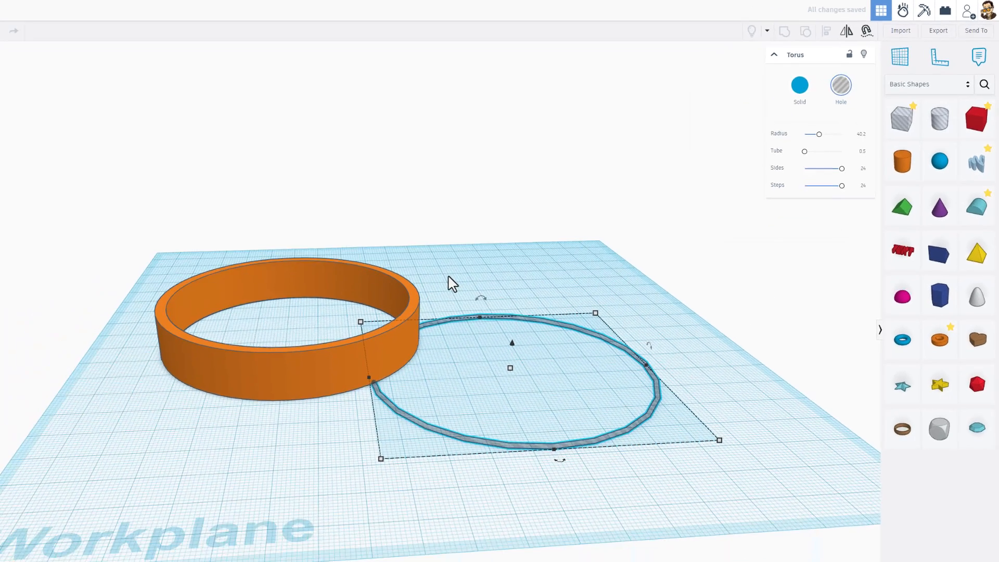
key("l")
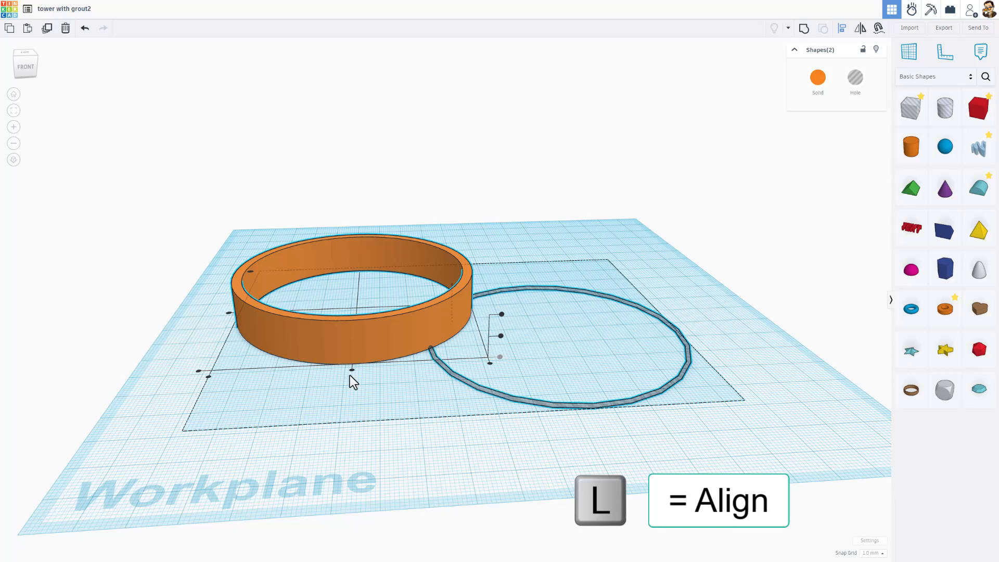
Step: Align the torus hole centered inside the ring as a grout line around its wall
key("l")
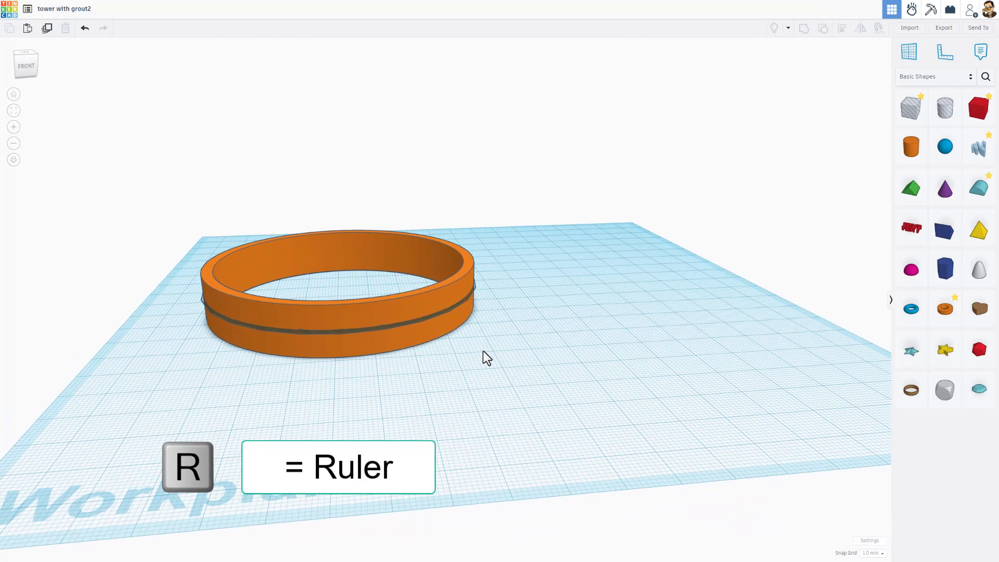
Step: Place the ruler and duplicate the torus hole, raising the copy higher up the wall
key("r")
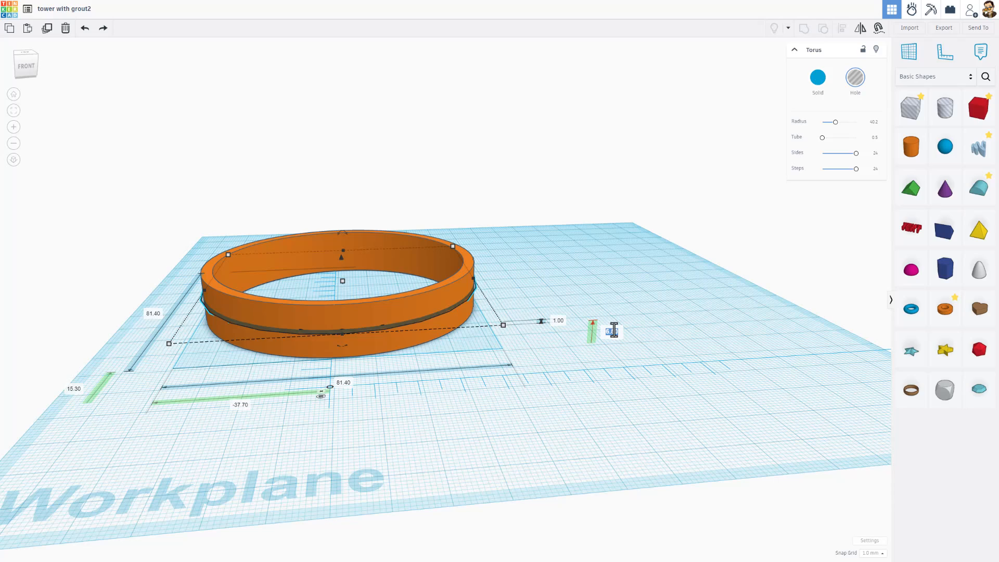
key("ctrl+d")
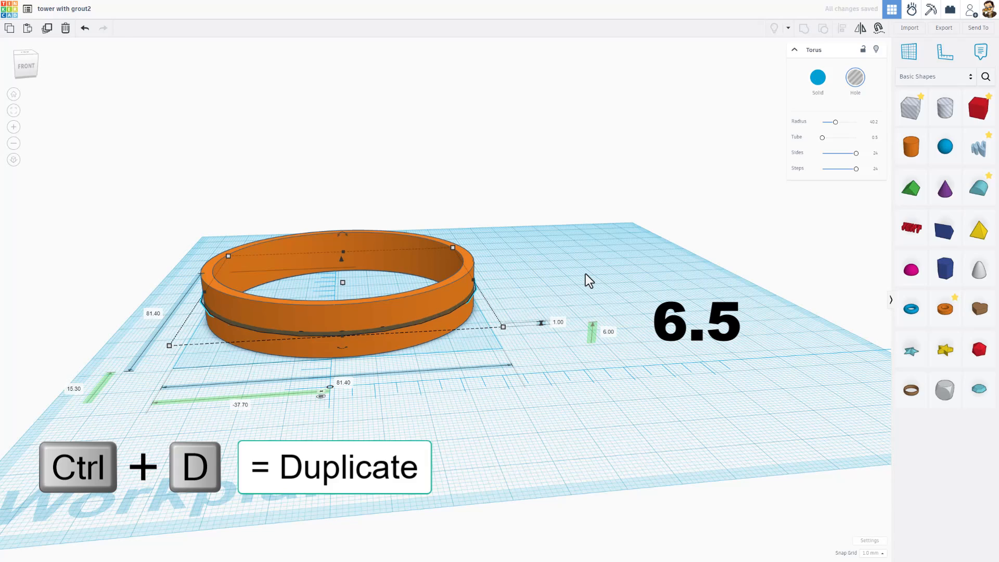
mouse_move(439, 324)
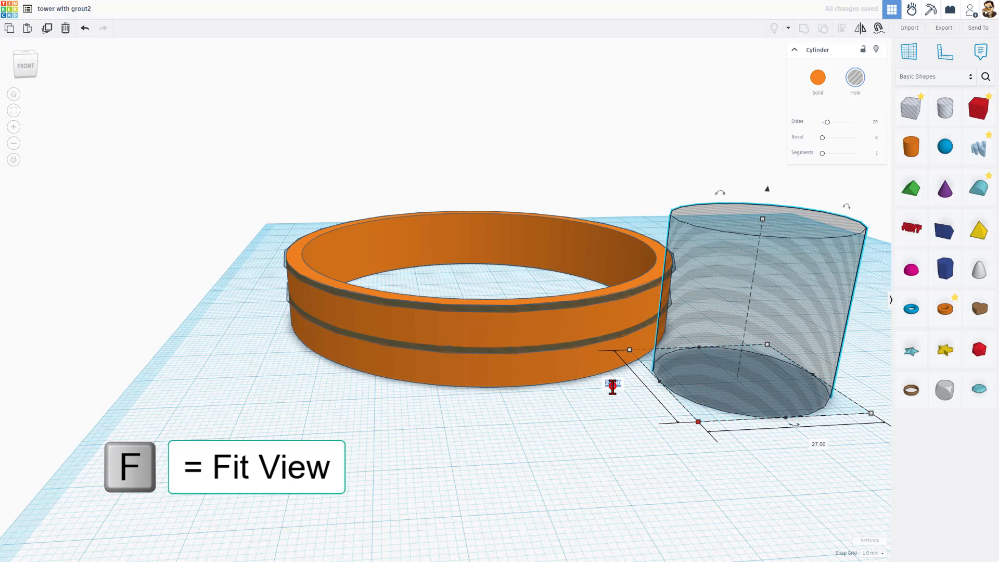
Step: Shrink the cylinder hole to a 1 mm thin vertical grout joint on the ring wall
key("Delete")
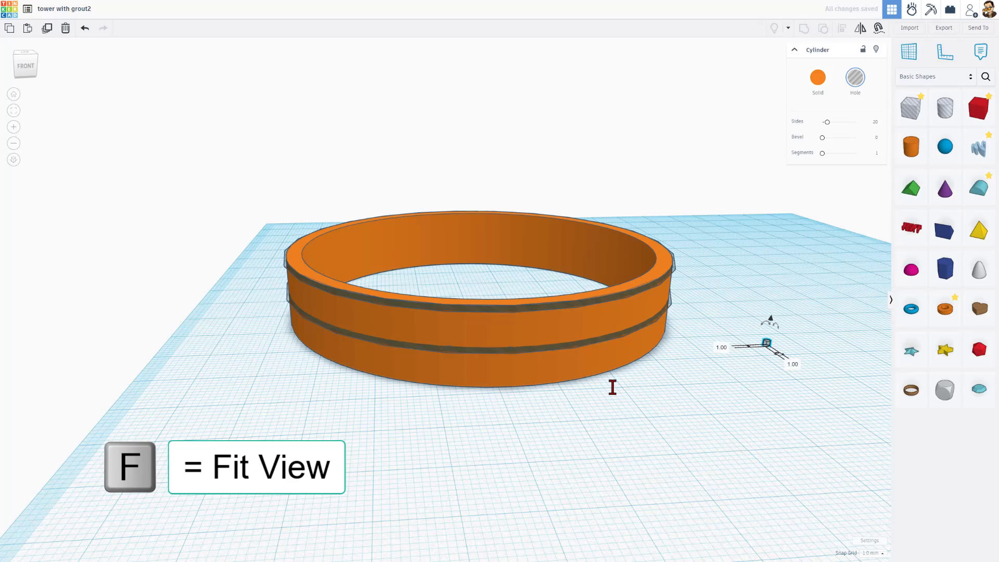
scroll("up", 3)
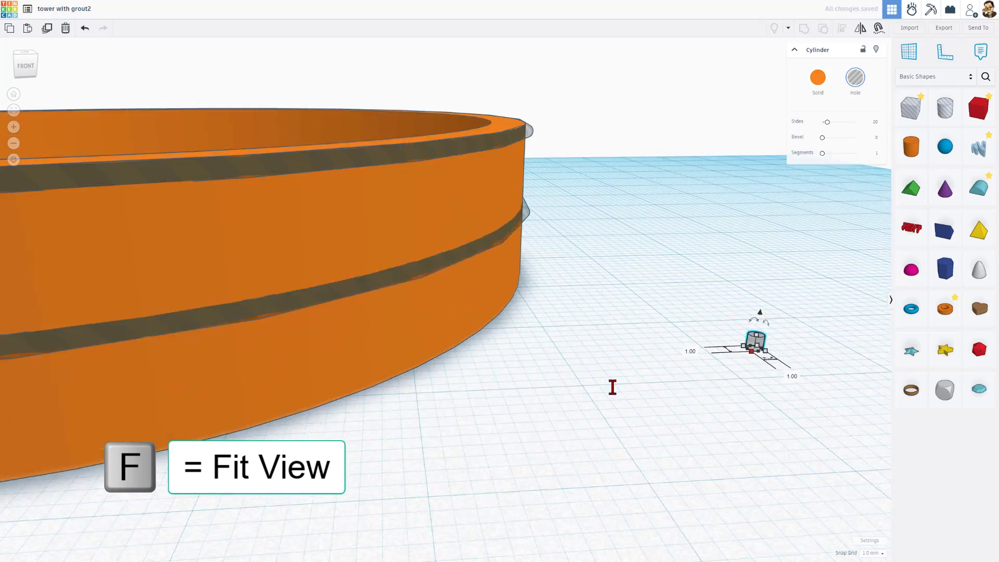
key("f")
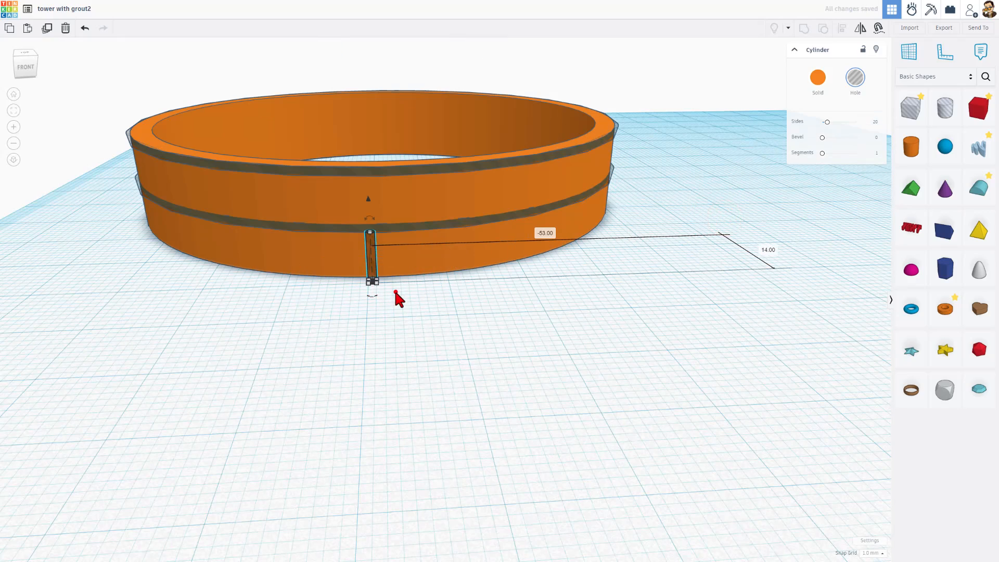
Step: Duplicate the thin vertical joint hole twice
key("ctrl+d")
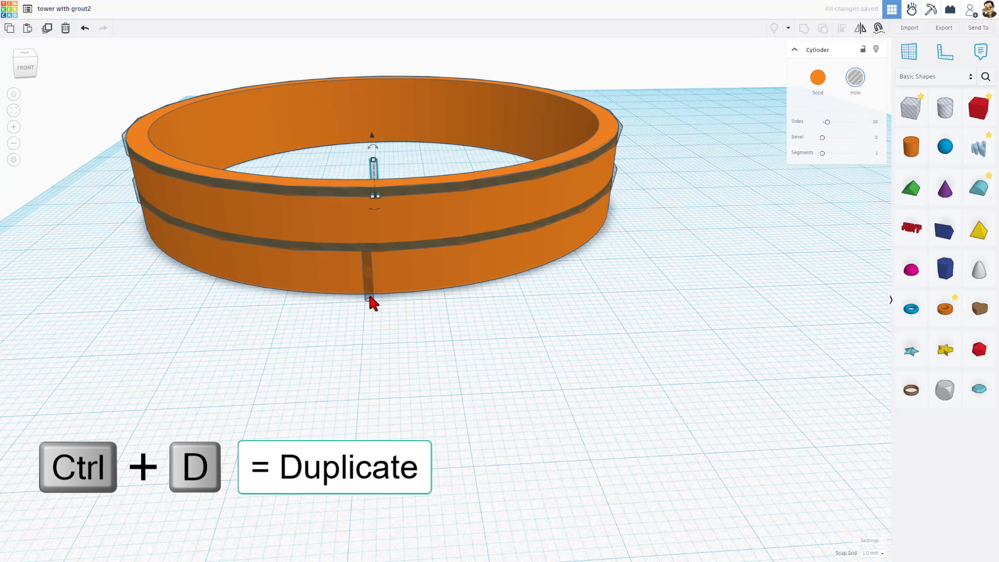
key("ctrl+d")
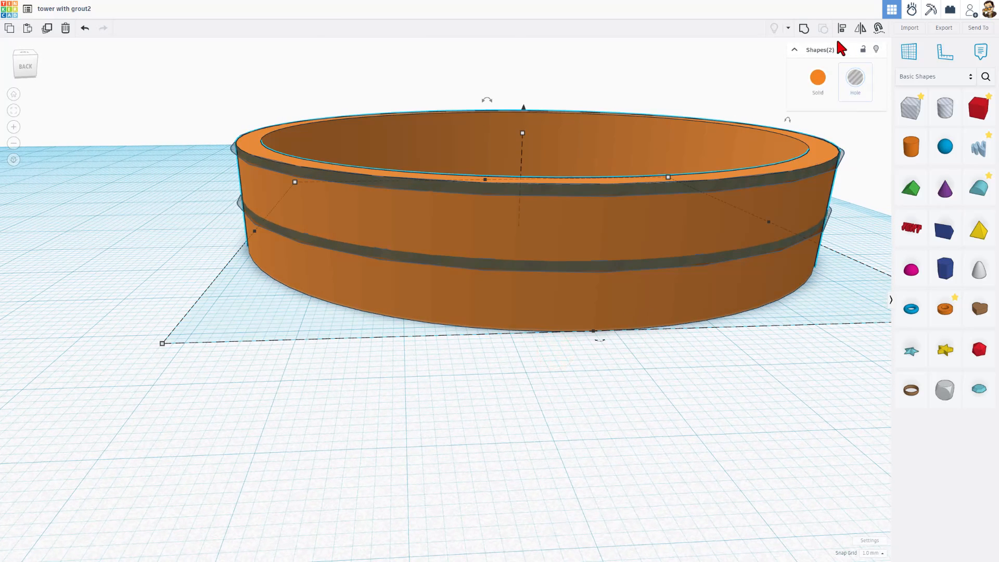
Step: Group the orange ring with its grout holes into one segment
left_click(842, 28)
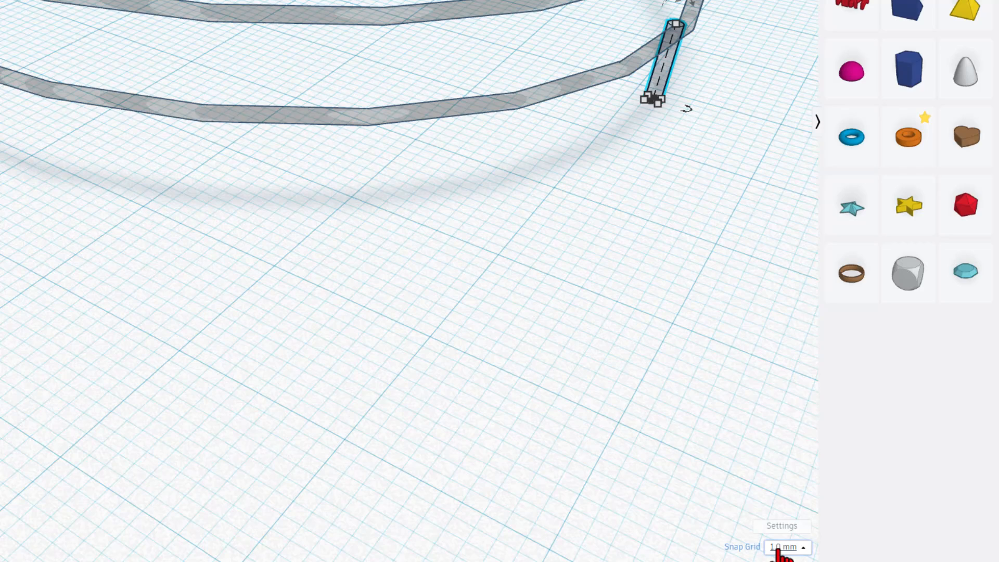
Step: Set a 0.5 mm snap grid, stand the grout post at the tube edge, and check then re-hide the tube
left_click(786, 546)
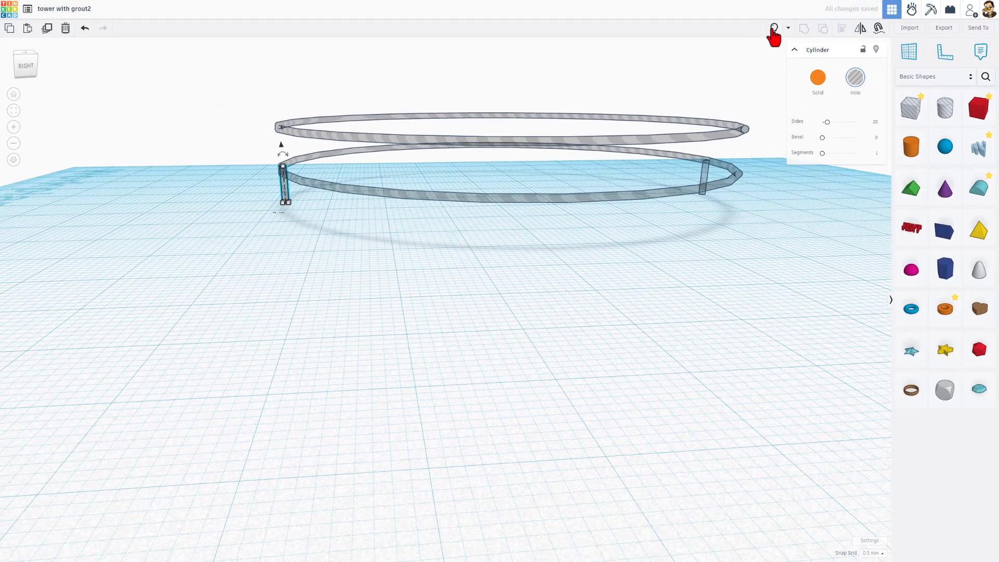
left_click_drag(447, 192, 574, 243)
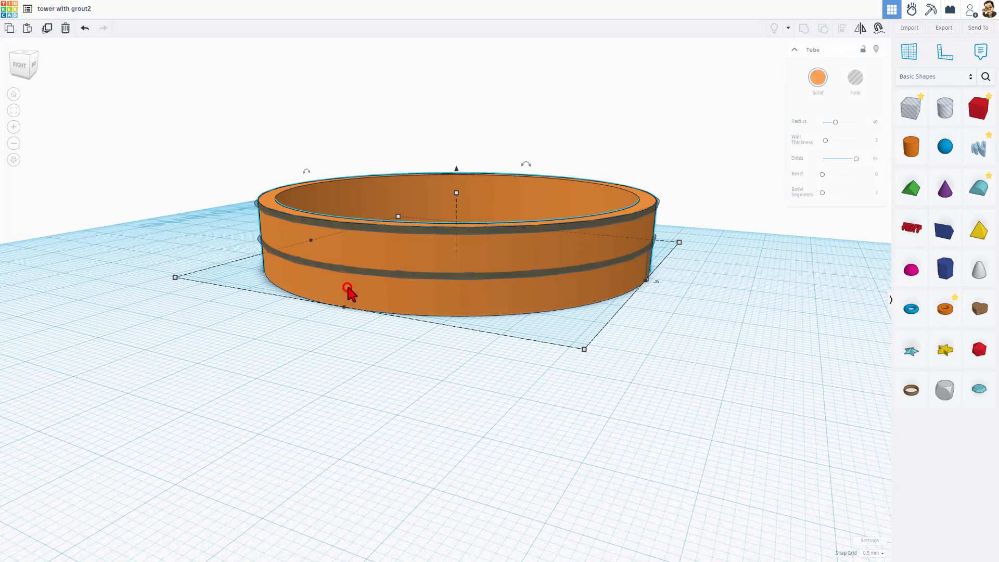
left_click(876, 50)
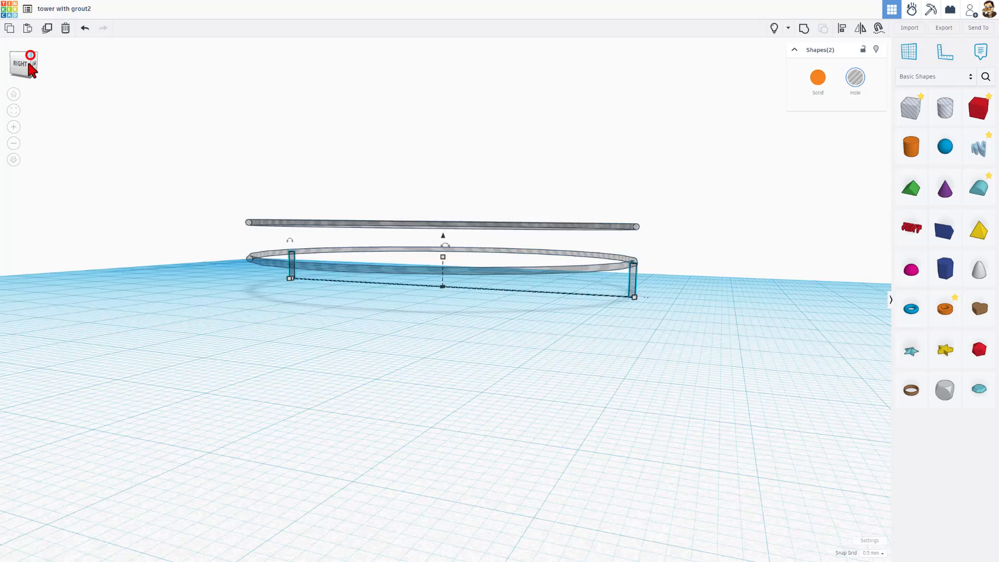
Step: Duplicate the pair of grout posts repeatedly, each copy rotated a further 18° around the ring
key("ctrl+d")
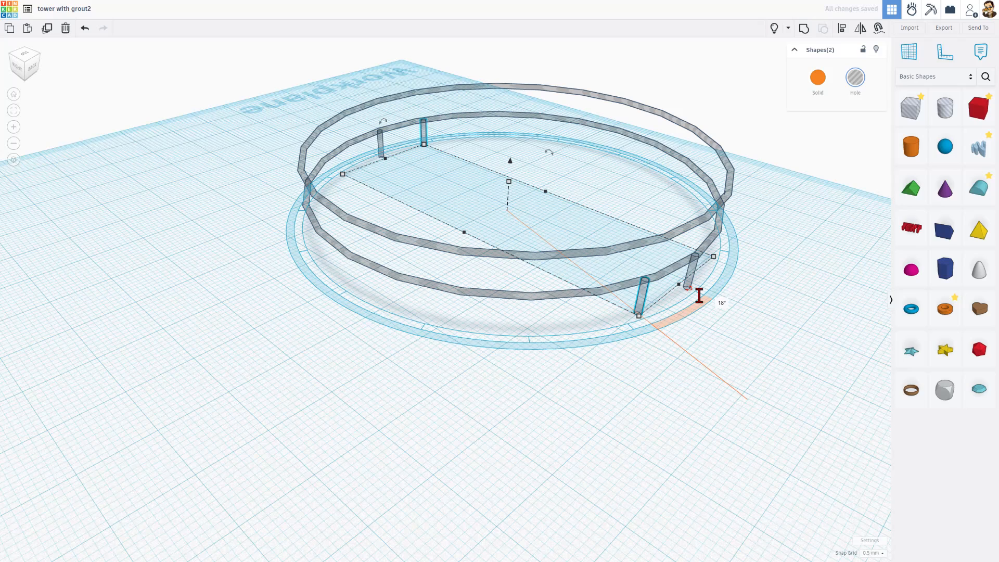
key("ctrl+d")
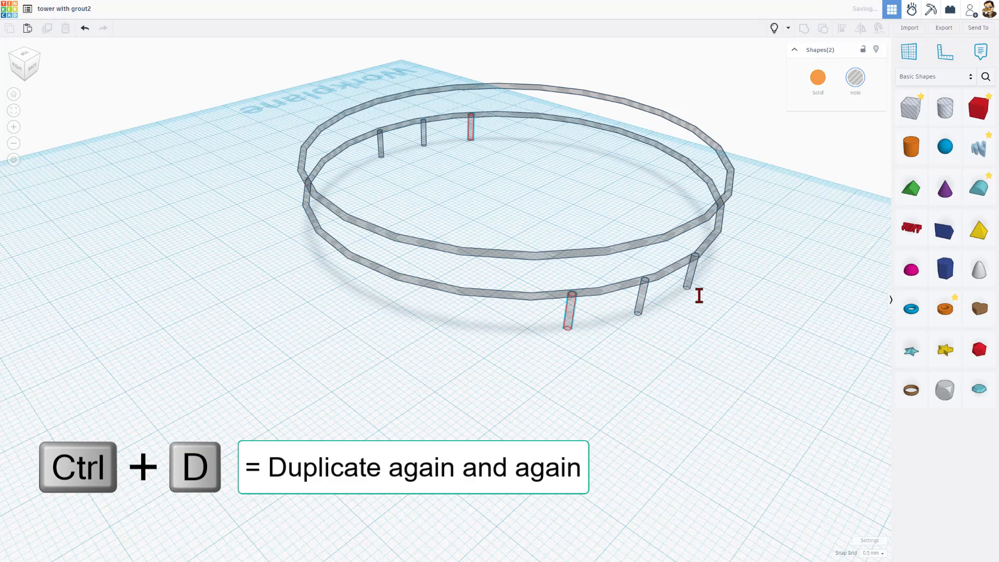
key("ctrl+d")
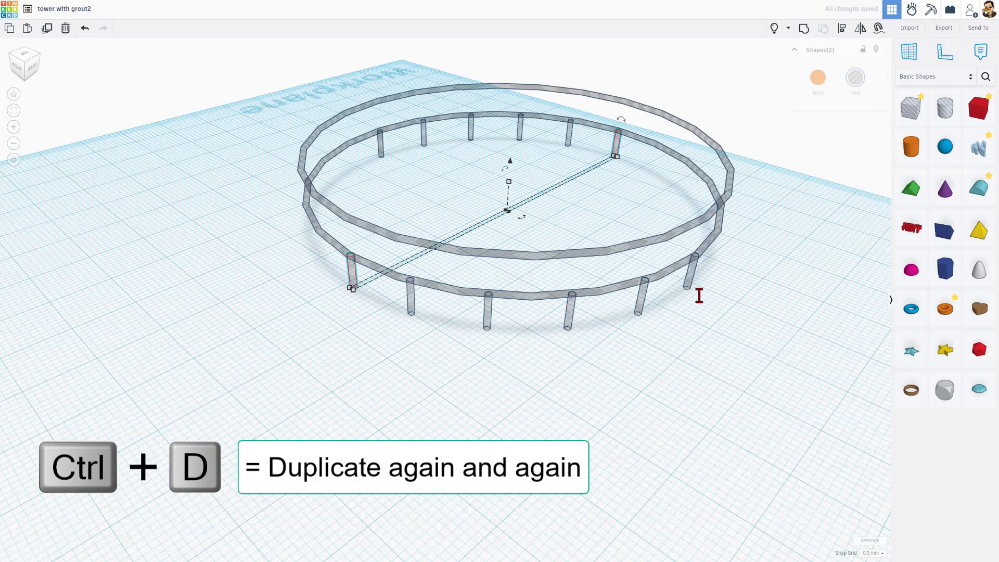
key("ctrl+d")
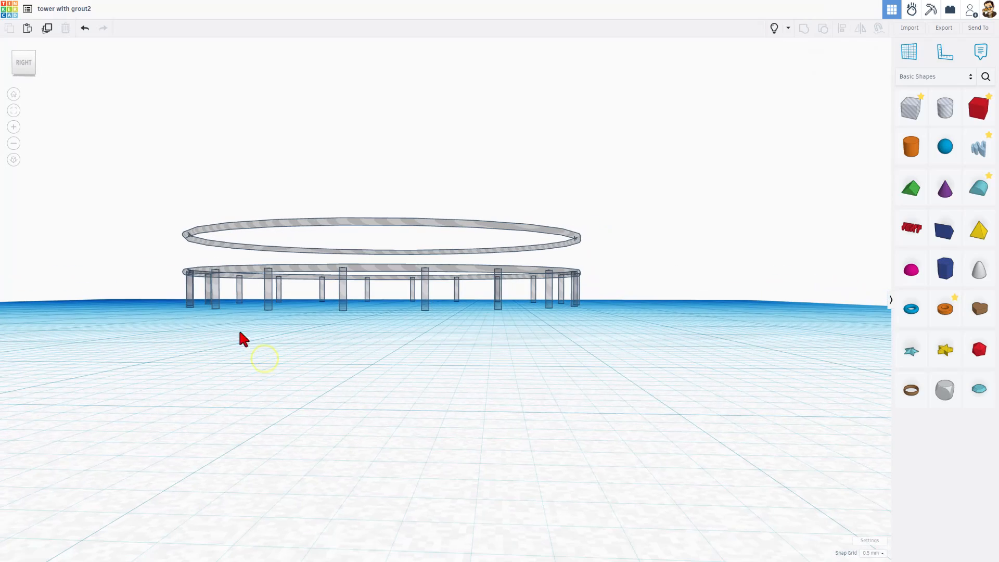
Step: Duplicate the selected ring of grout posts and raise the copy between the two grout rings
left_click(13, 160)
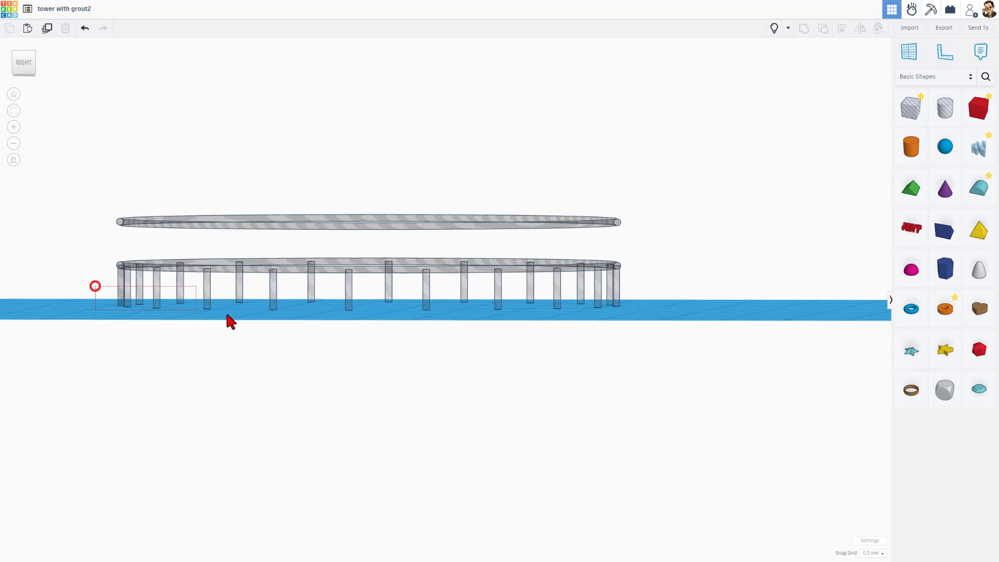
key("ctrl+d")
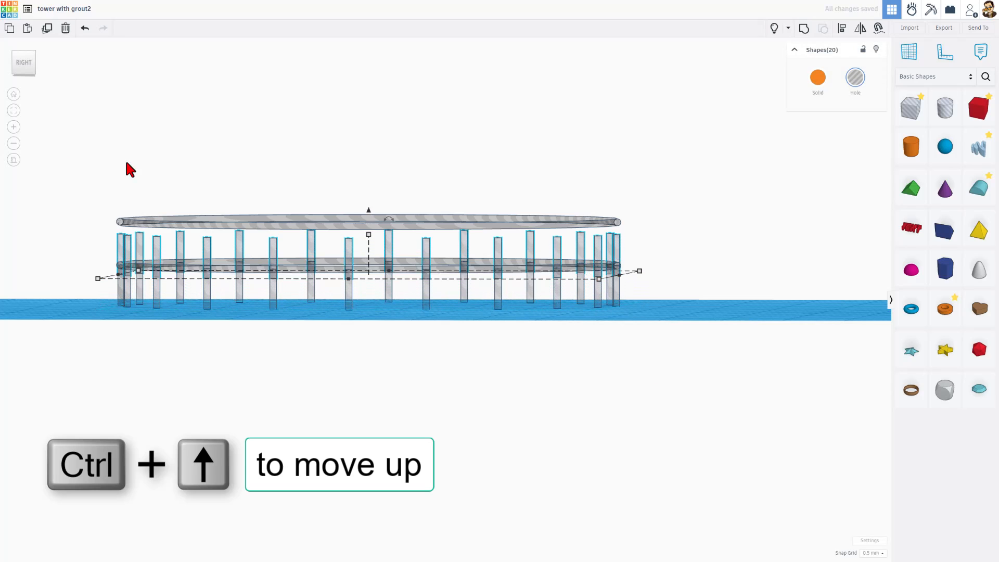
left_click(24, 62)
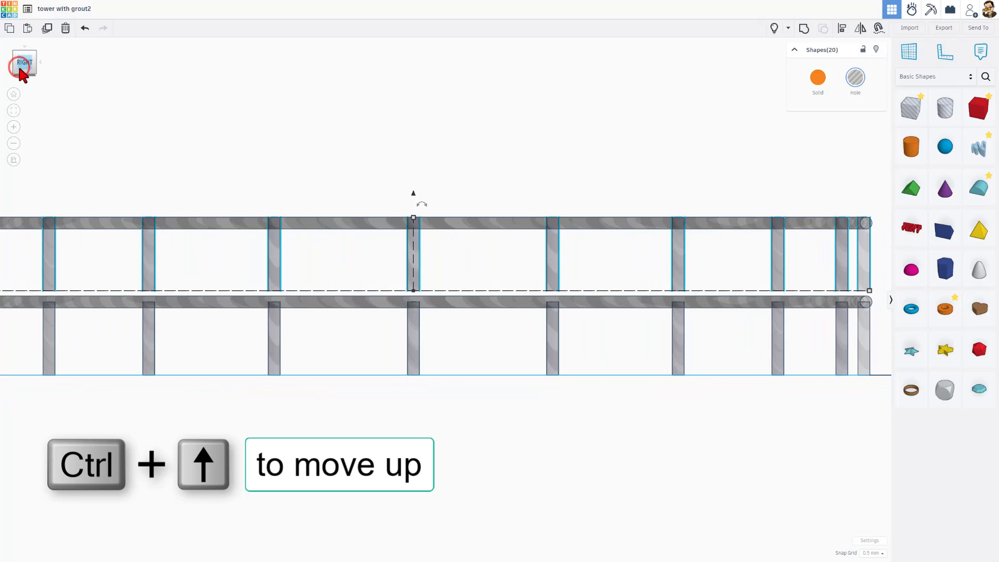
key("ctrl+Up")
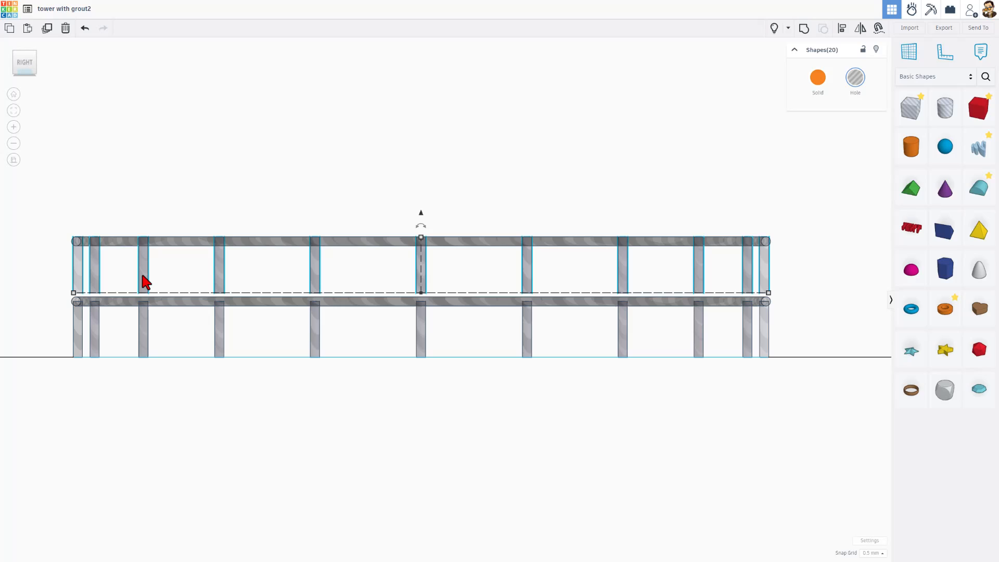
key("ctrl+down")
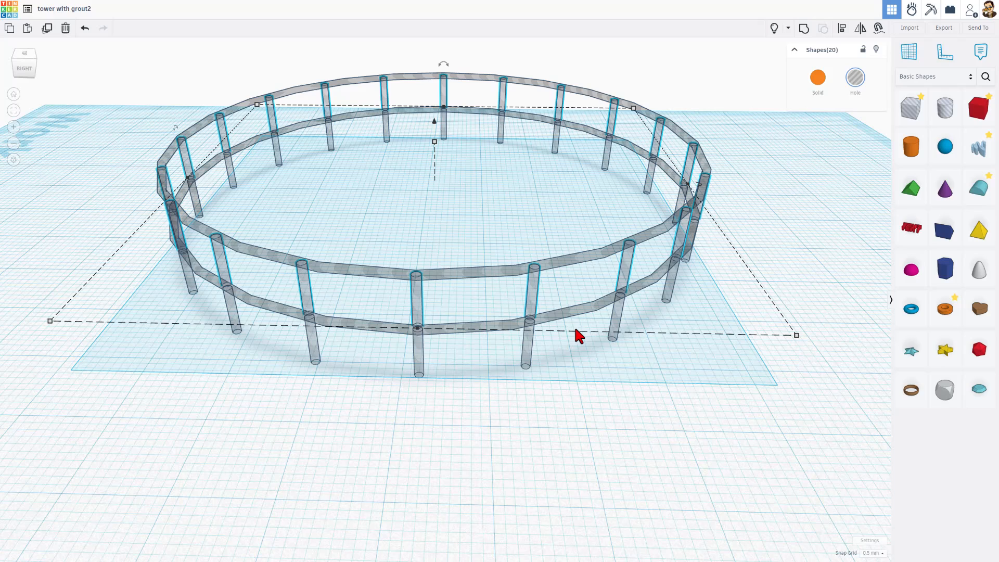
mouse_move(197, 240)
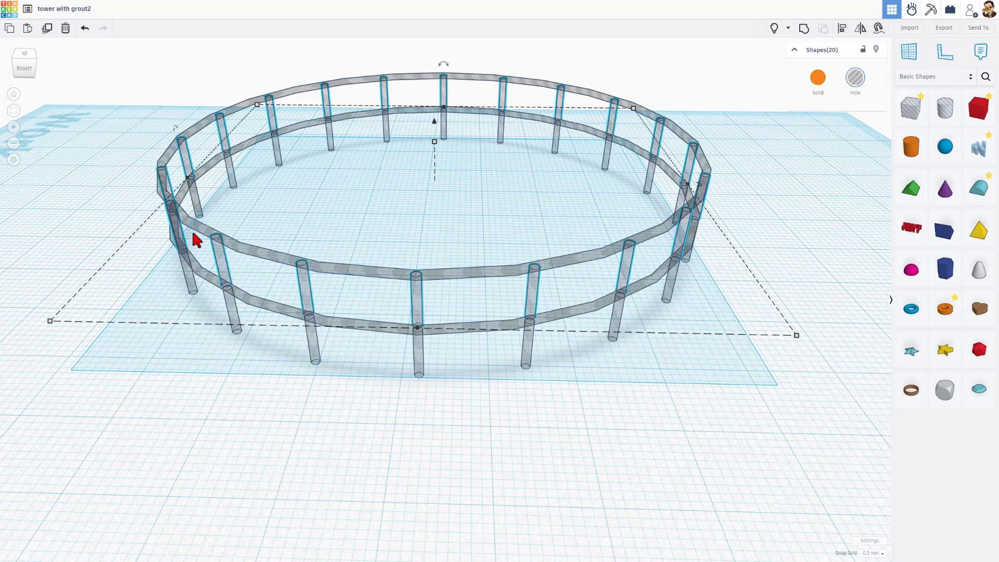
mouse_move(678, 195)
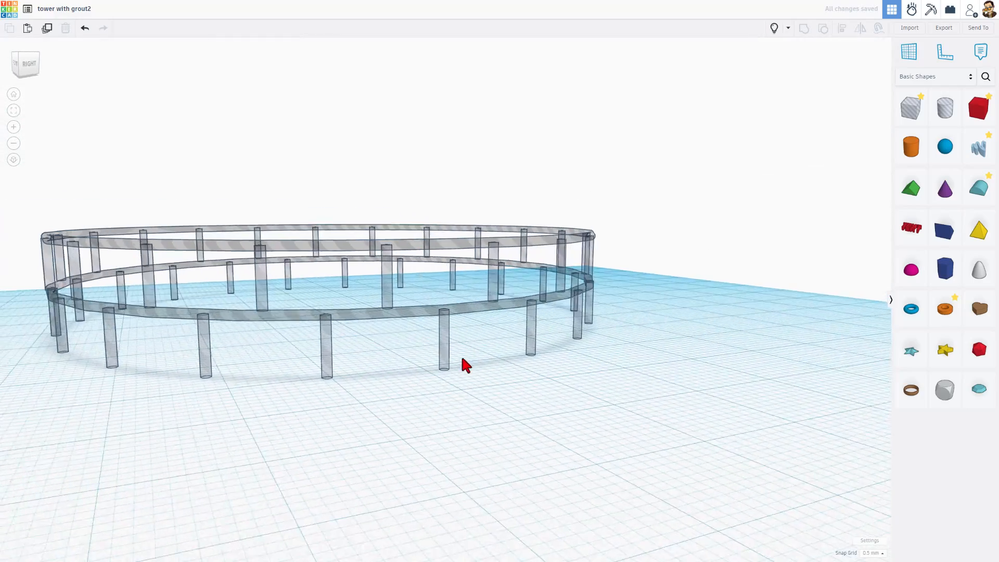
Step: Show the hidden tube, select everything and group tube and grout into one brick ring
left_click(773, 28)
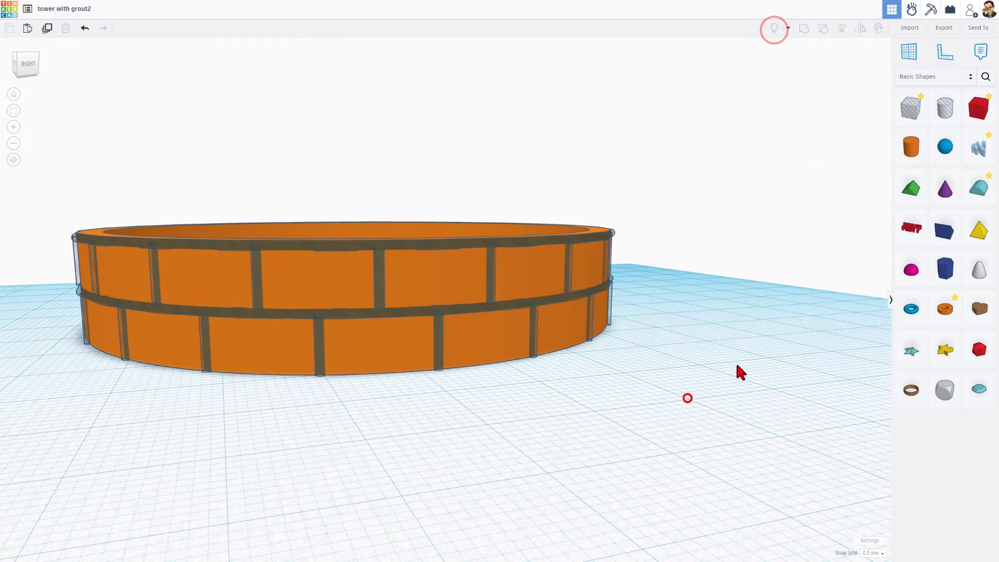
key("ctrl+a")
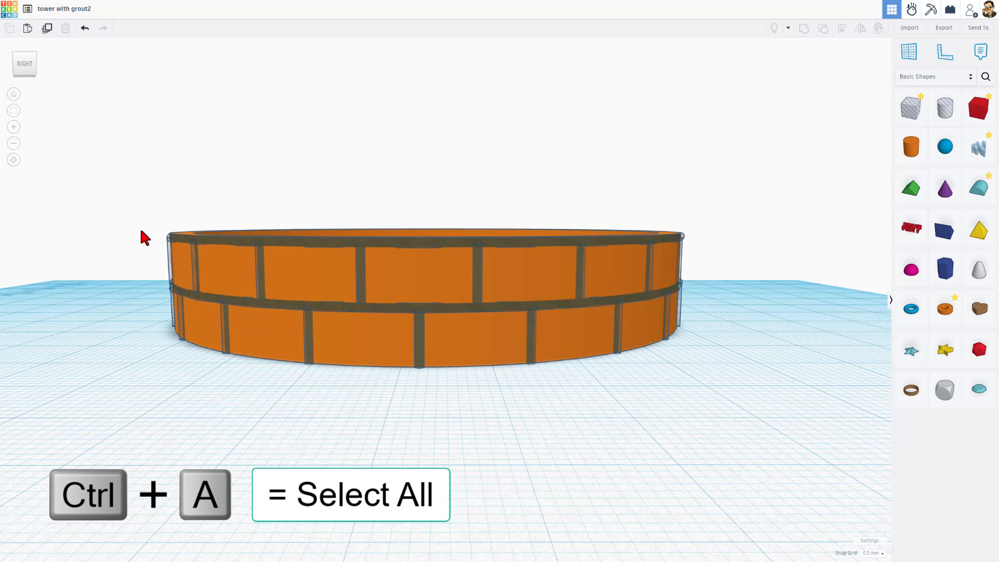
key("ctrl+a")
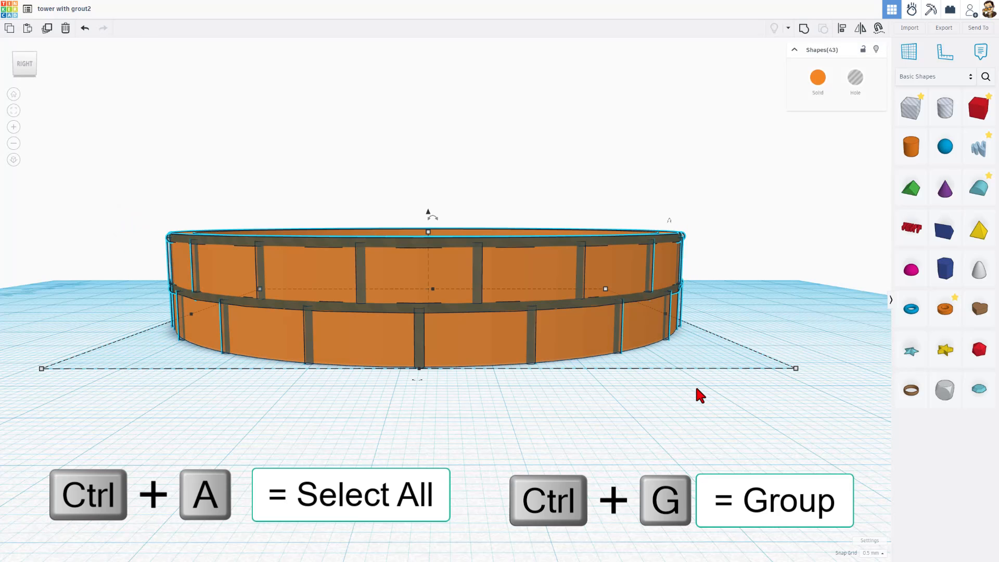
key("ctrl+g")
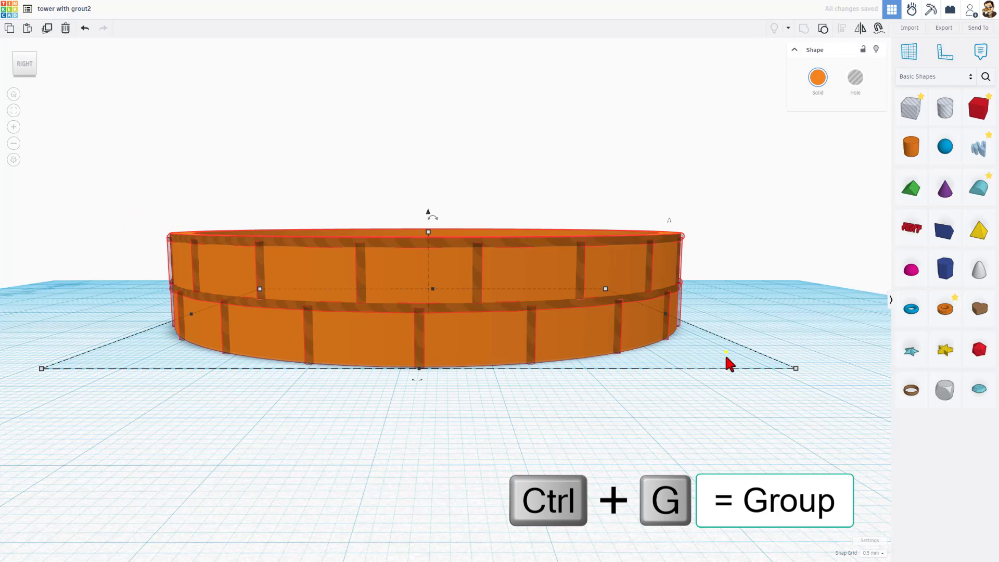
key("ctrl+g")
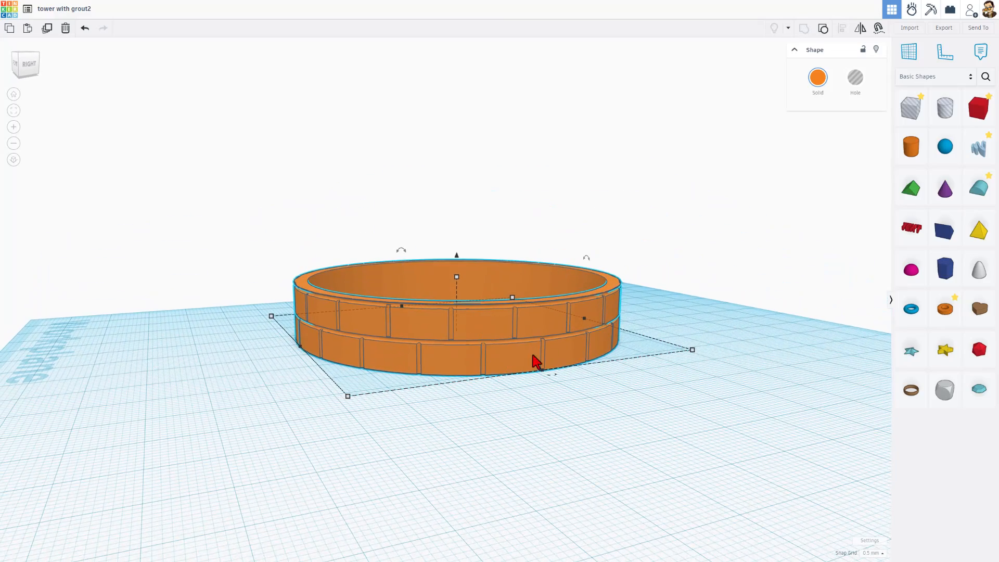
mouse_move(550, 330)
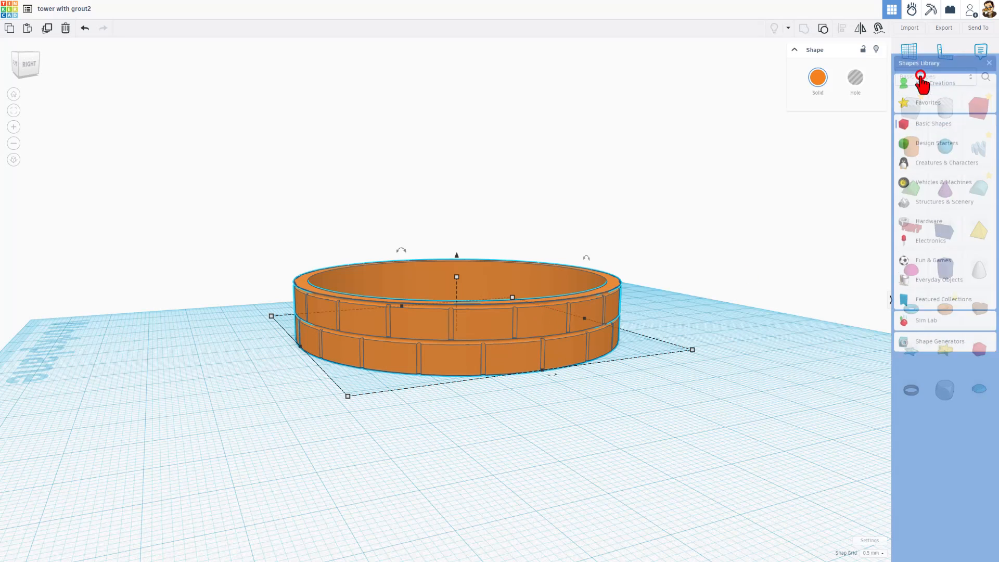
Step: Save the grouped brick ring to Your Creations as a custom shape named 'tower with grout'
left_click(935, 76)
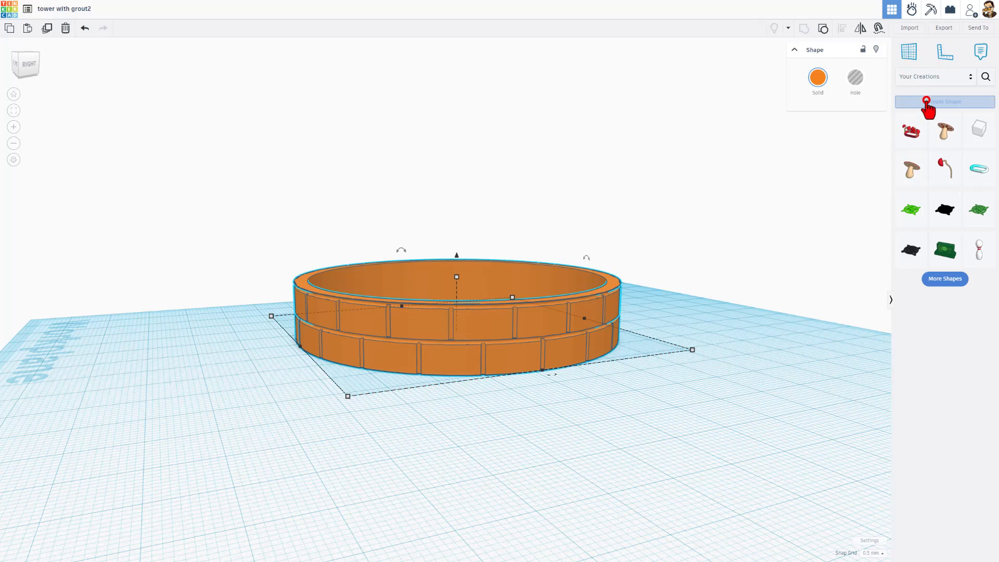
left_click(945, 101)
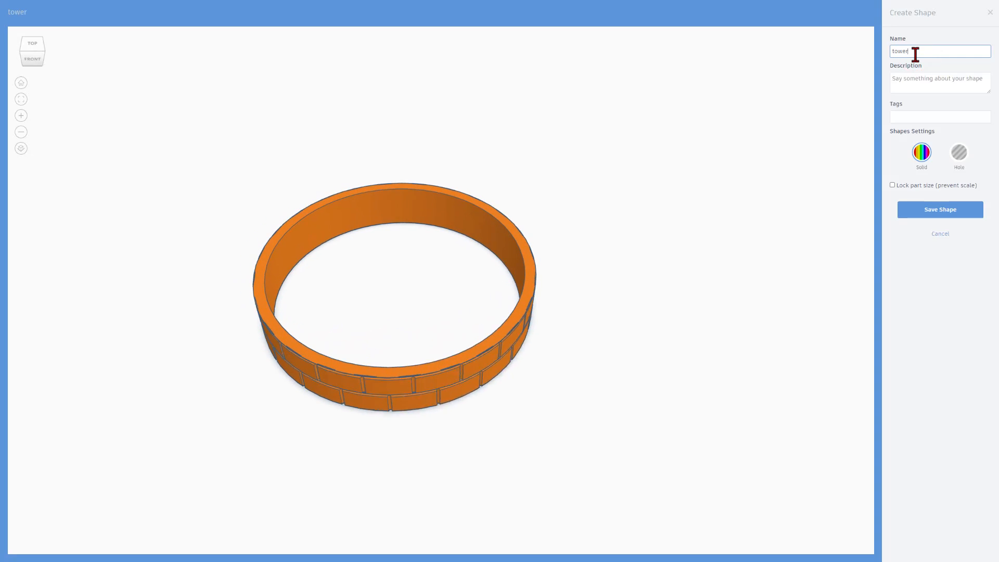
type("with gro")
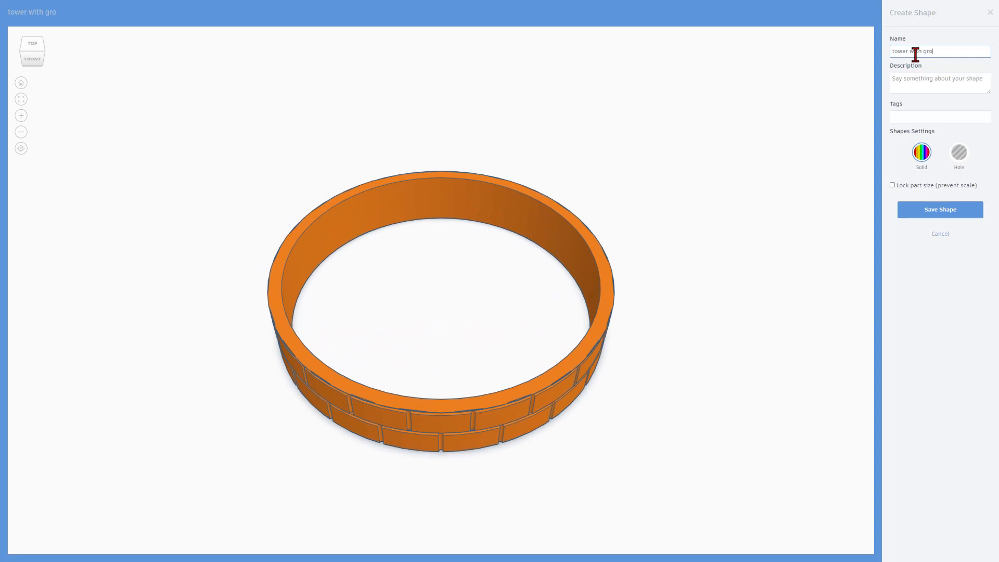
type("ut")
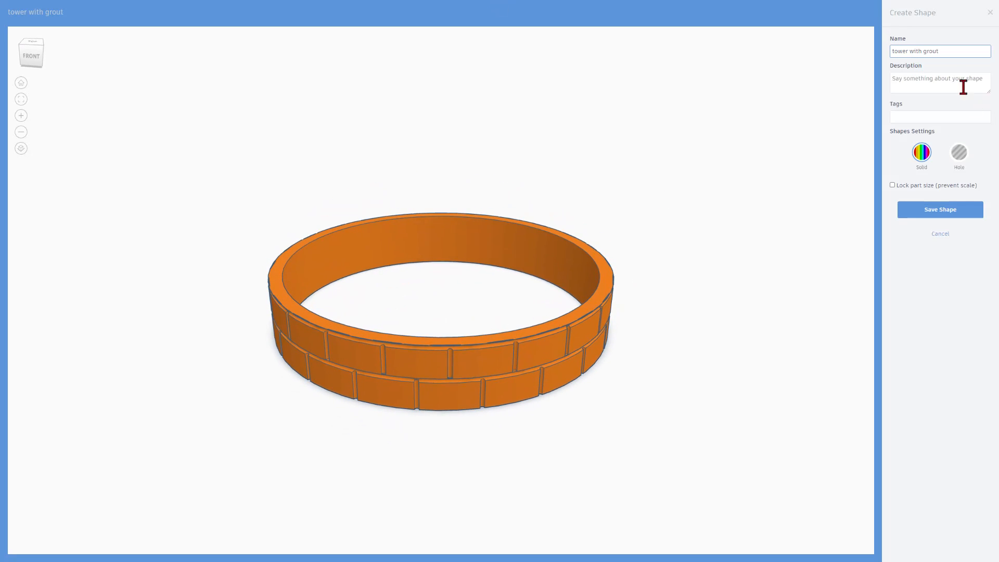
mouse_move(898, 198)
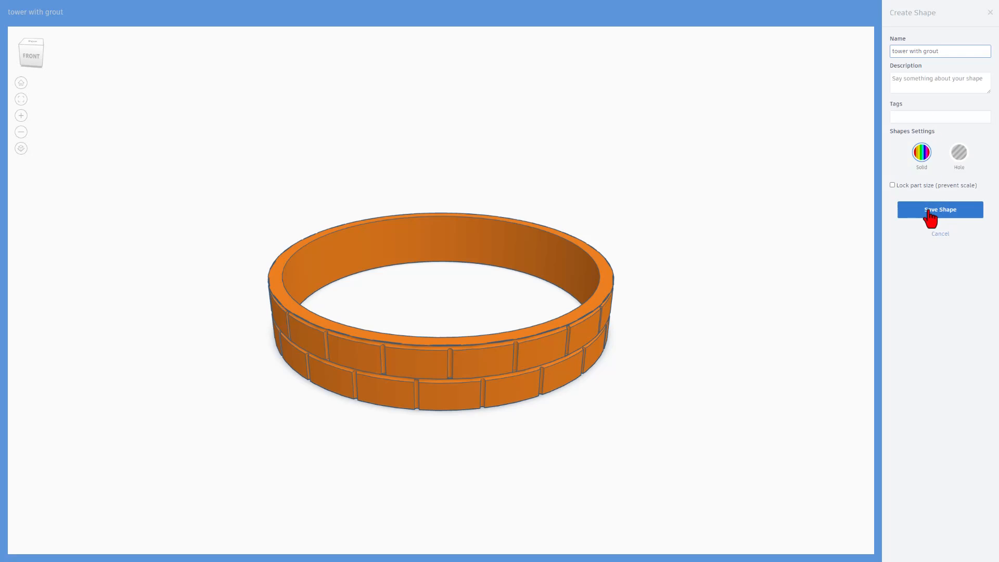
left_click(939, 209)
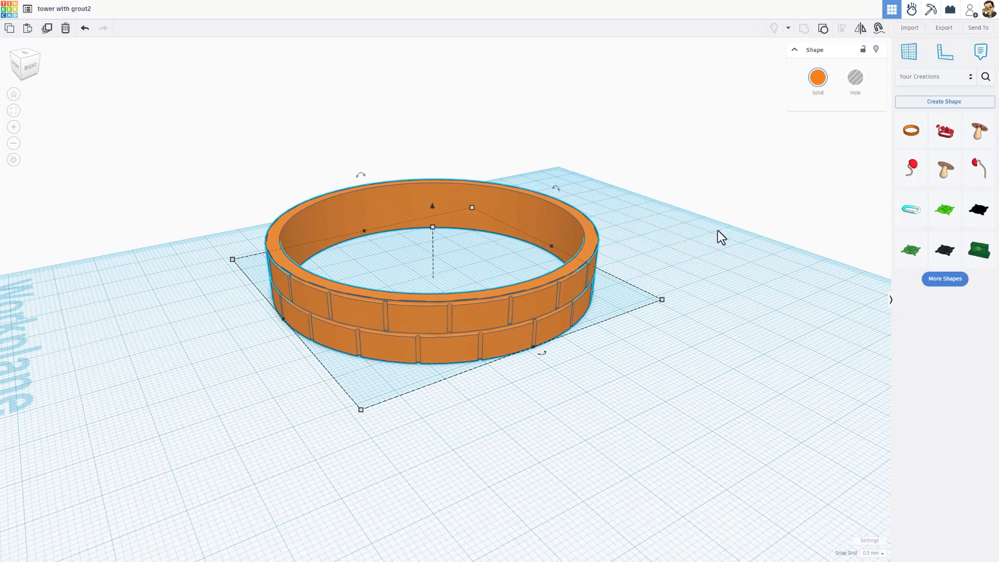
Step: Add a second brick ring, align it on the first and color both stacked rings gray
left_click(911, 130)
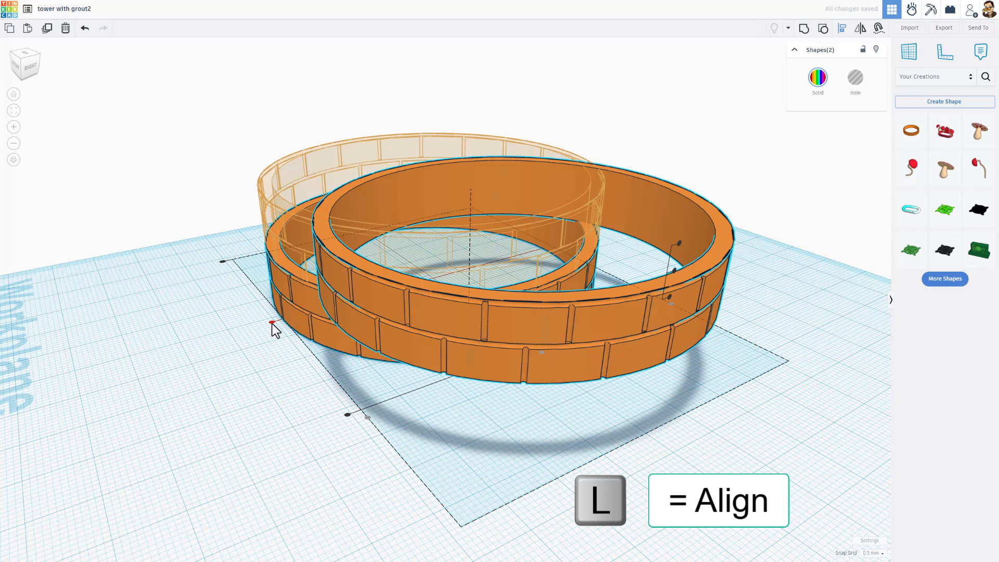
key("l")
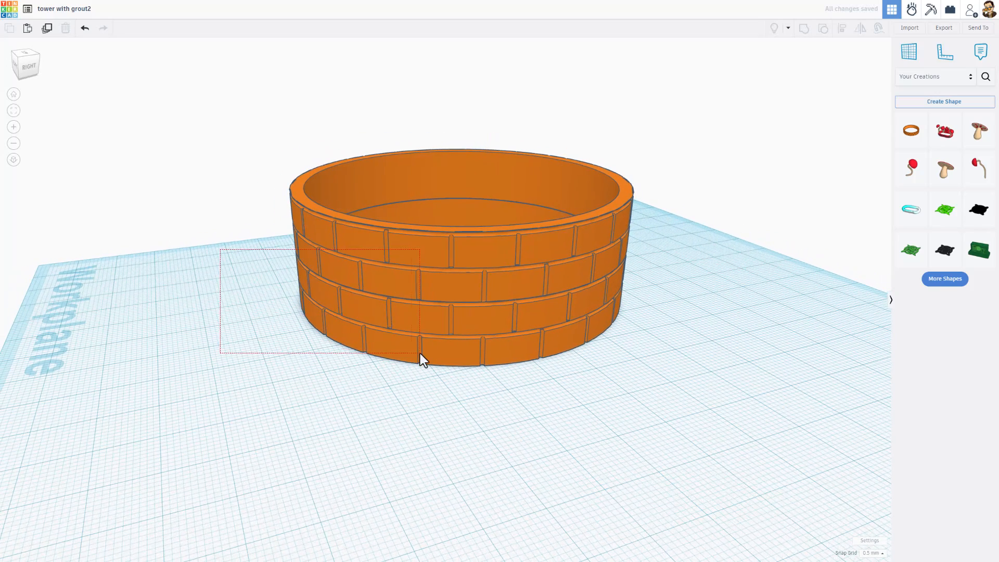
left_click(424, 306)
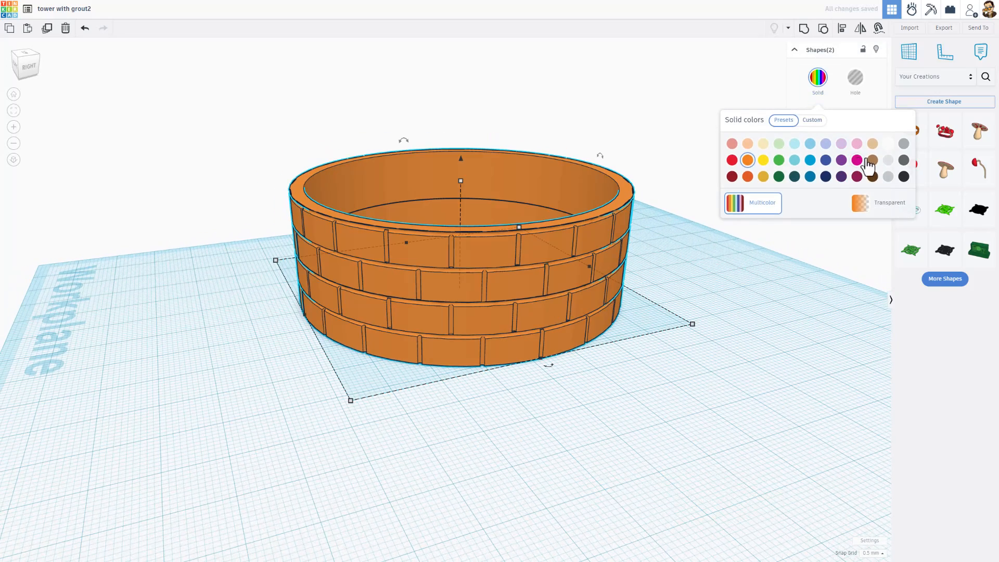
left_click(888, 177)
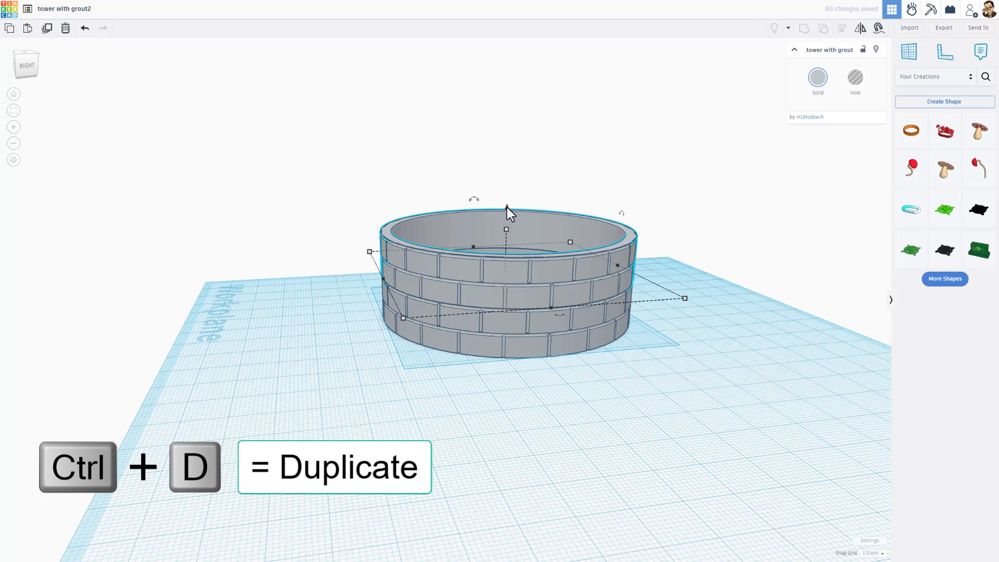
Step: Duplicate the gray brick section twice to stack more rings up the tower
key("ctrl+d")
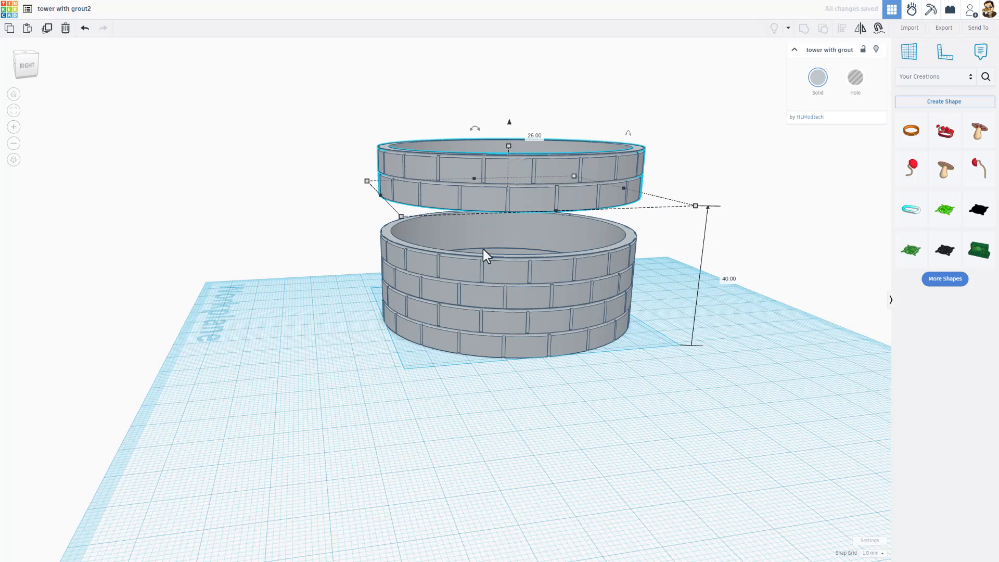
mouse_move(729, 293)
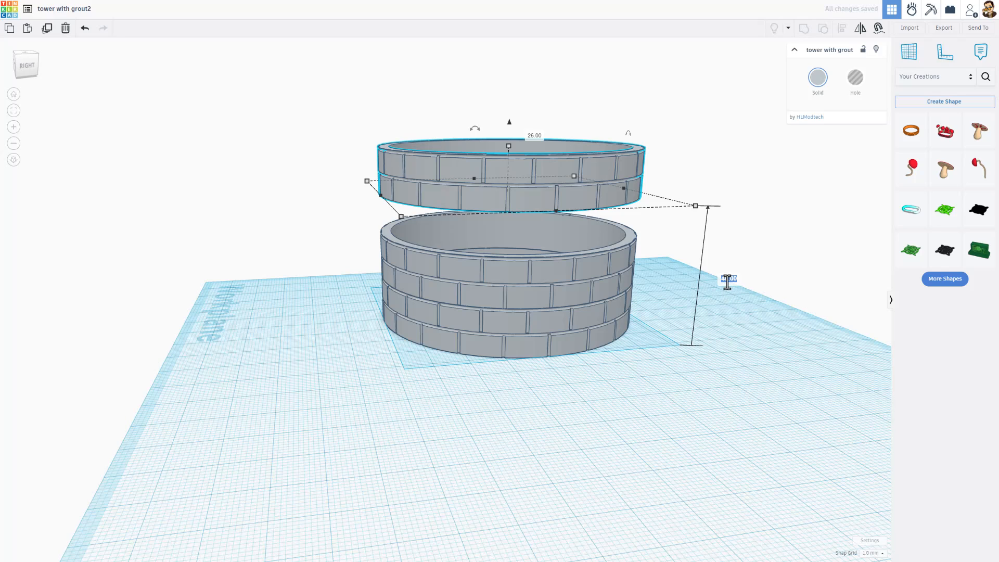
key("ctrl+d")
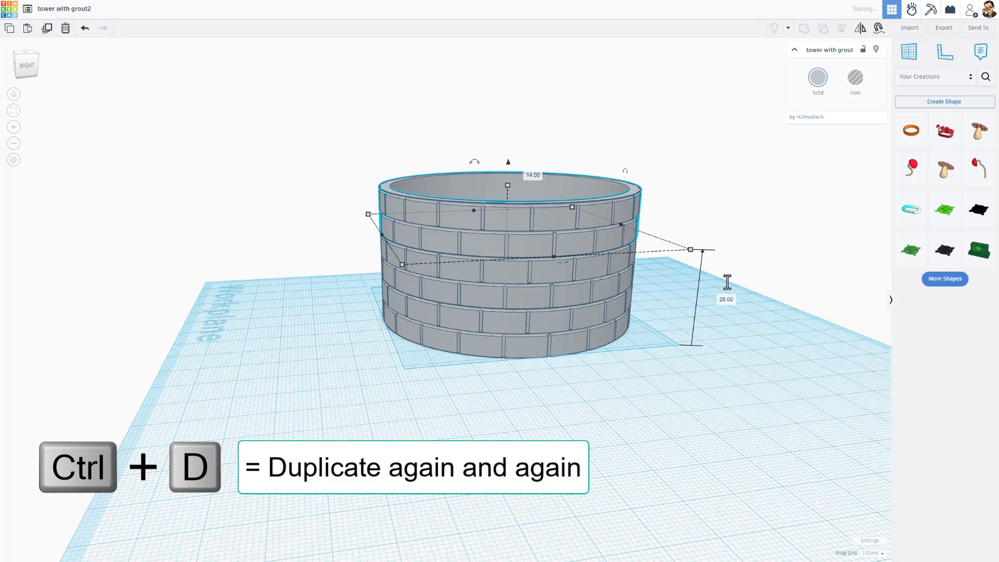
mouse_move(986, 53)
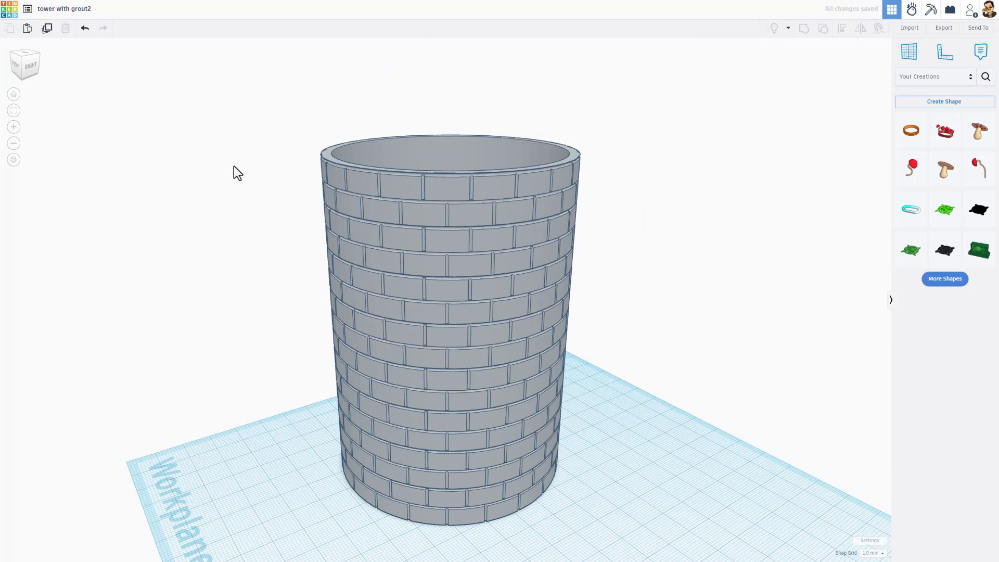
Step: Select the top tower section and move it upward
left_click(447, 287)
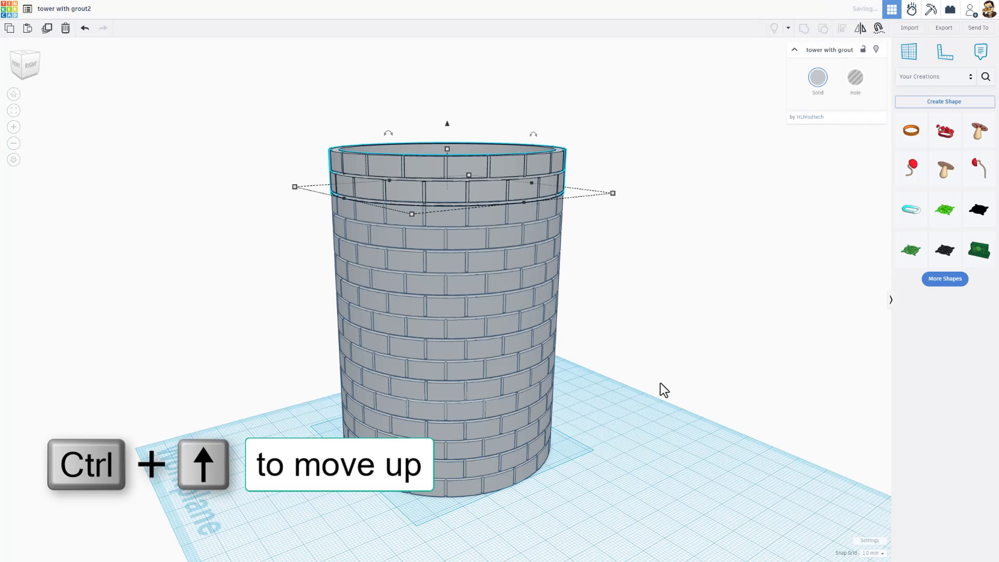
key("Ctrl+Up")
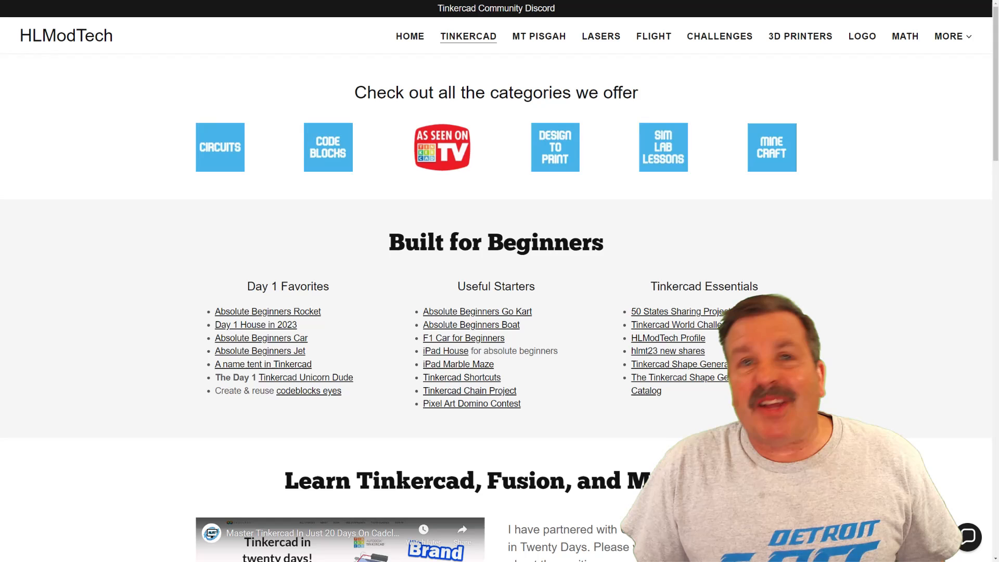
mouse_move(197, 392)
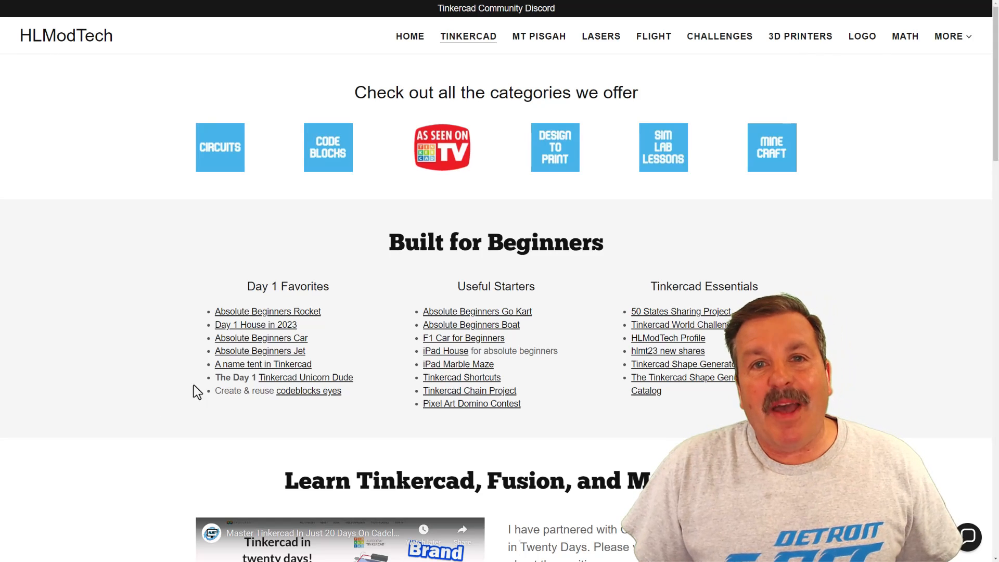
mouse_move(687, 216)
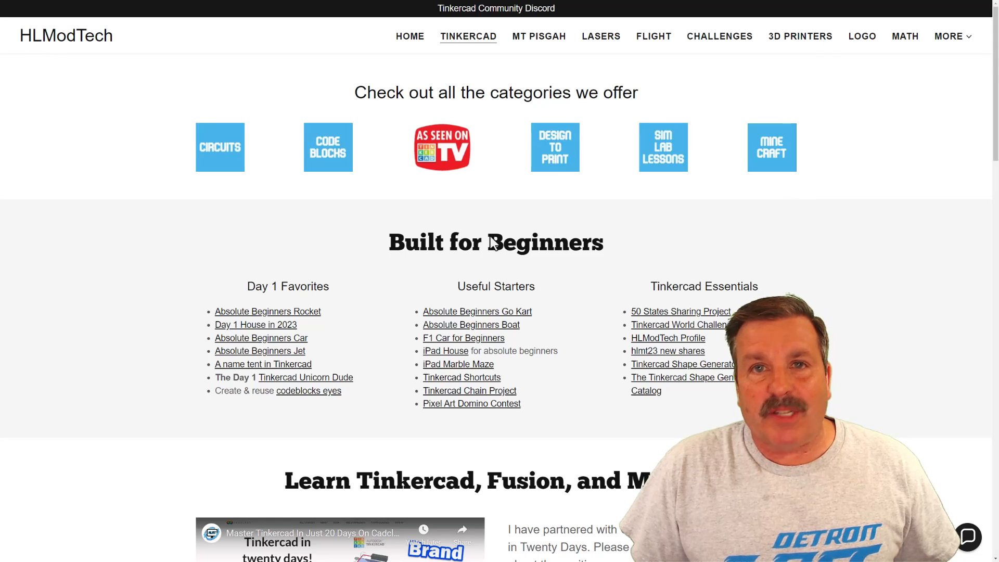
mouse_move(355, 427)
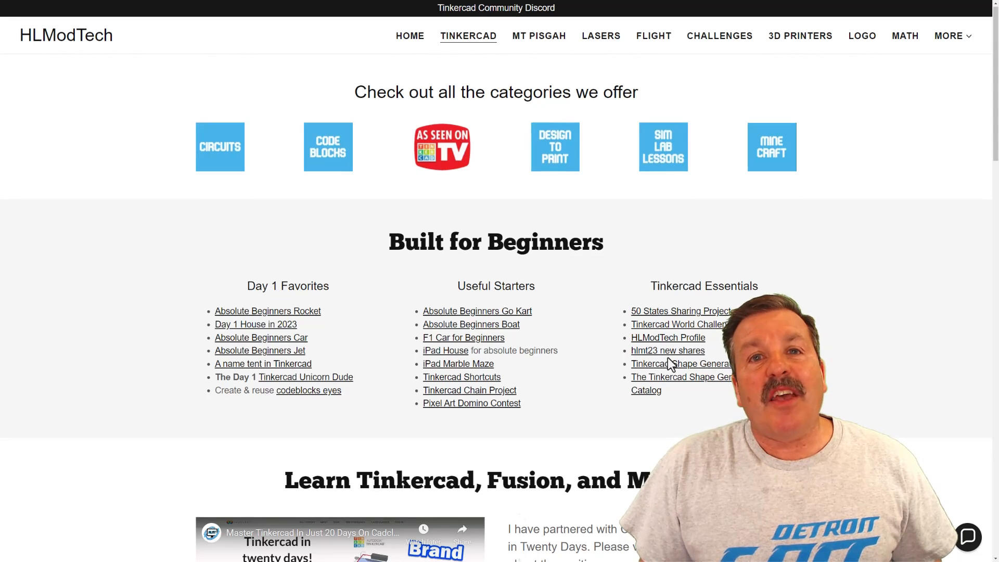
Step: Scroll through the CadClass section, return to the top and start the Contact Us chat
scroll("down", 3)
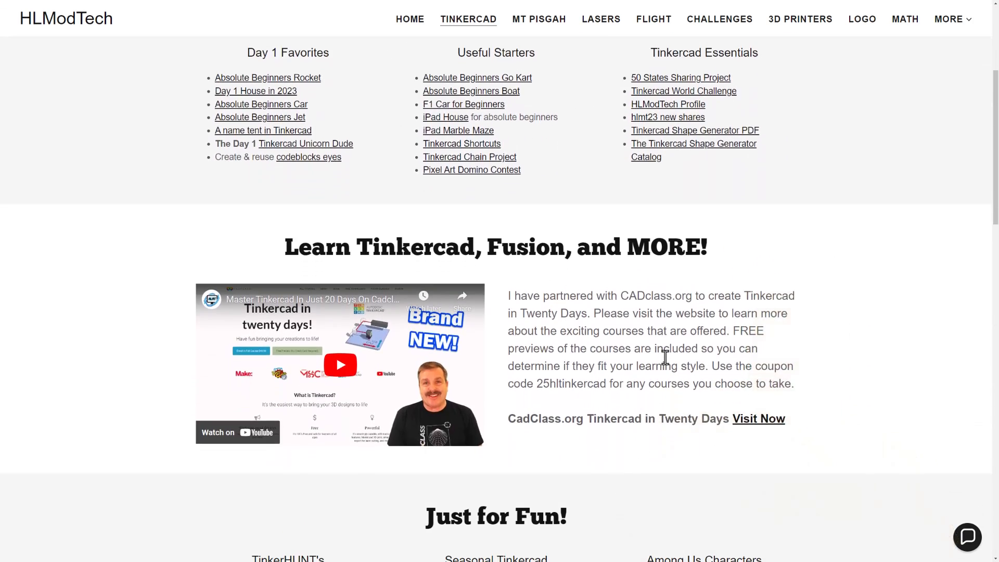
scroll("down", 3)
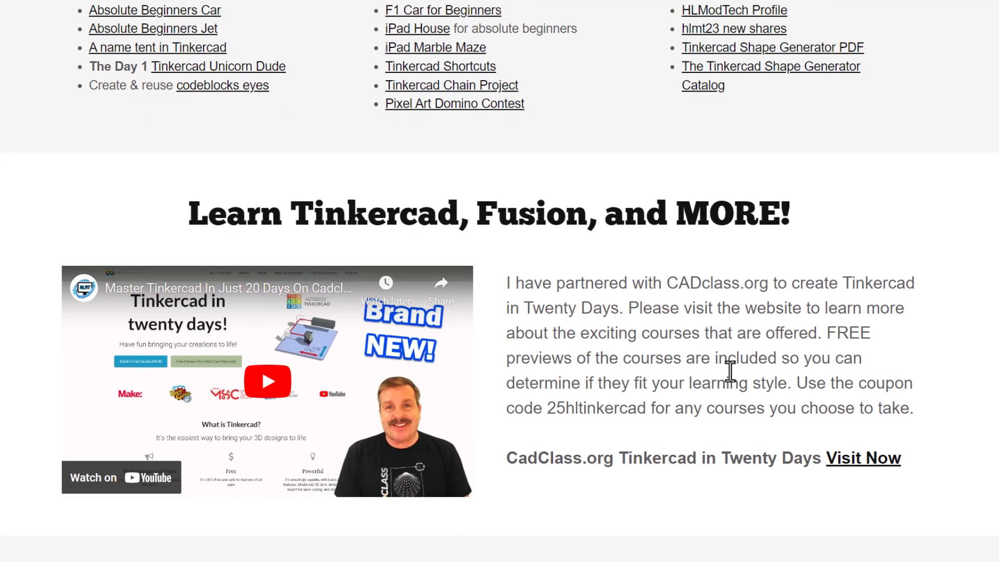
mouse_move(377, 417)
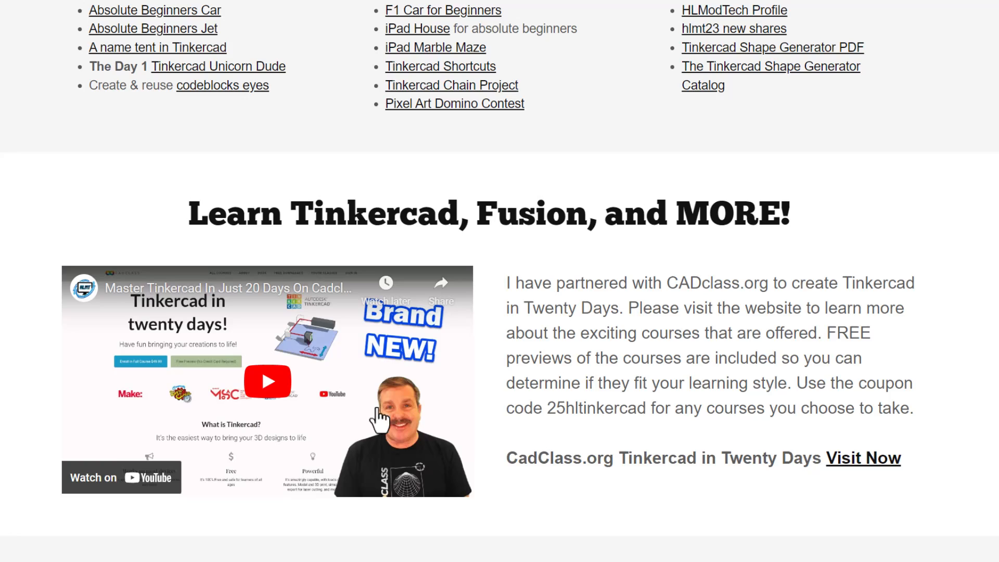
mouse_move(567, 523)
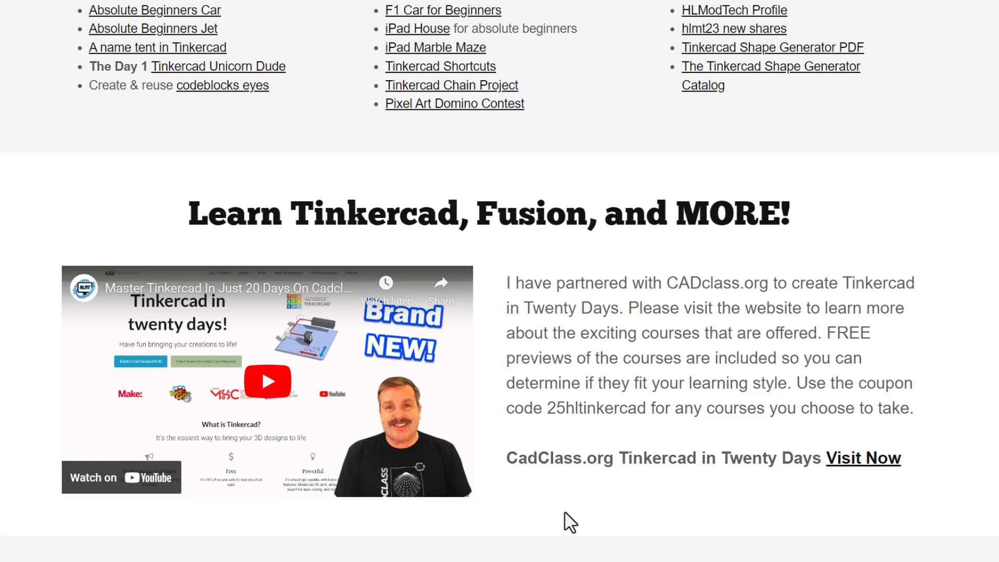
mouse_move(617, 498)
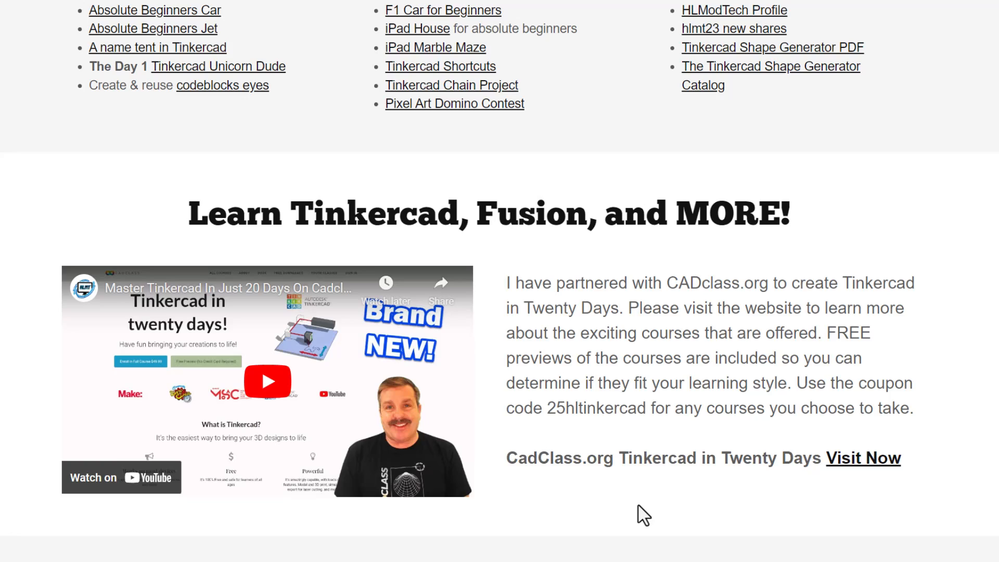
mouse_move(679, 522)
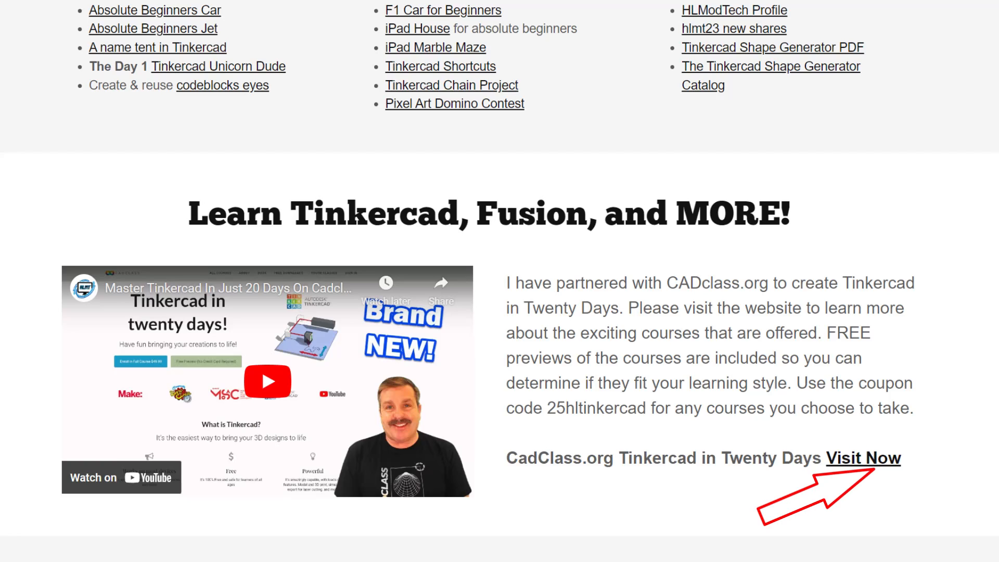
mouse_move(904, 522)
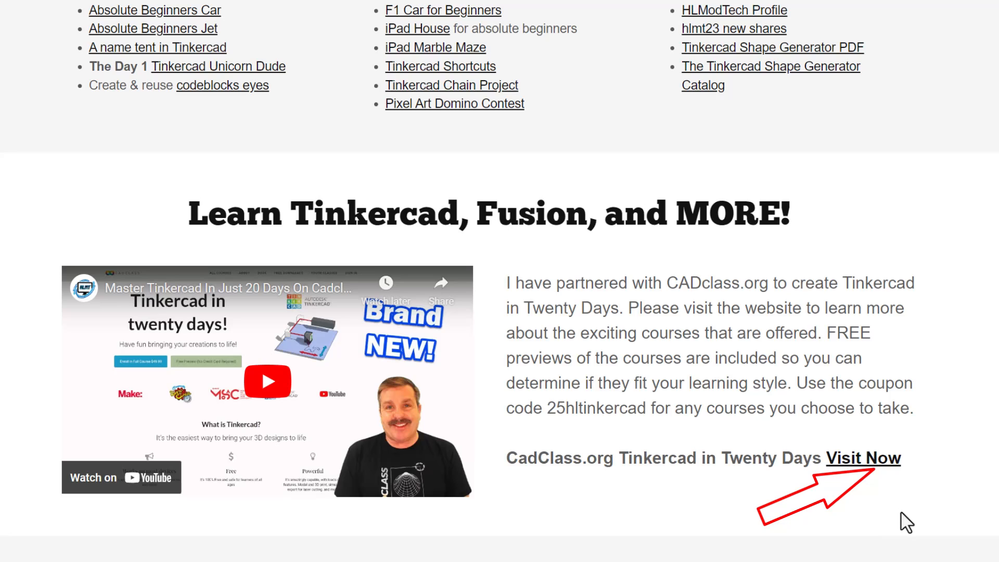
scroll("up", 3)
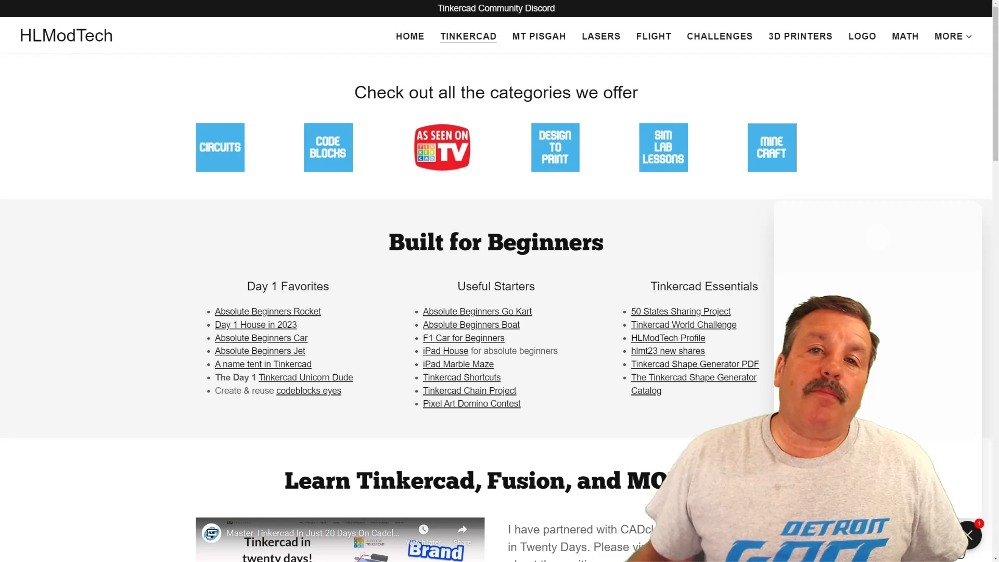
left_click(968, 534)
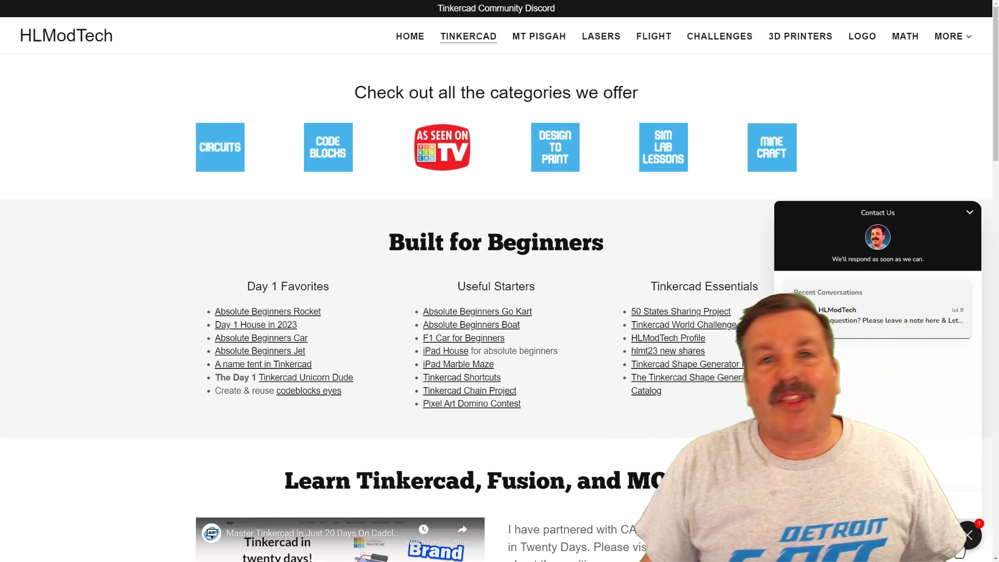